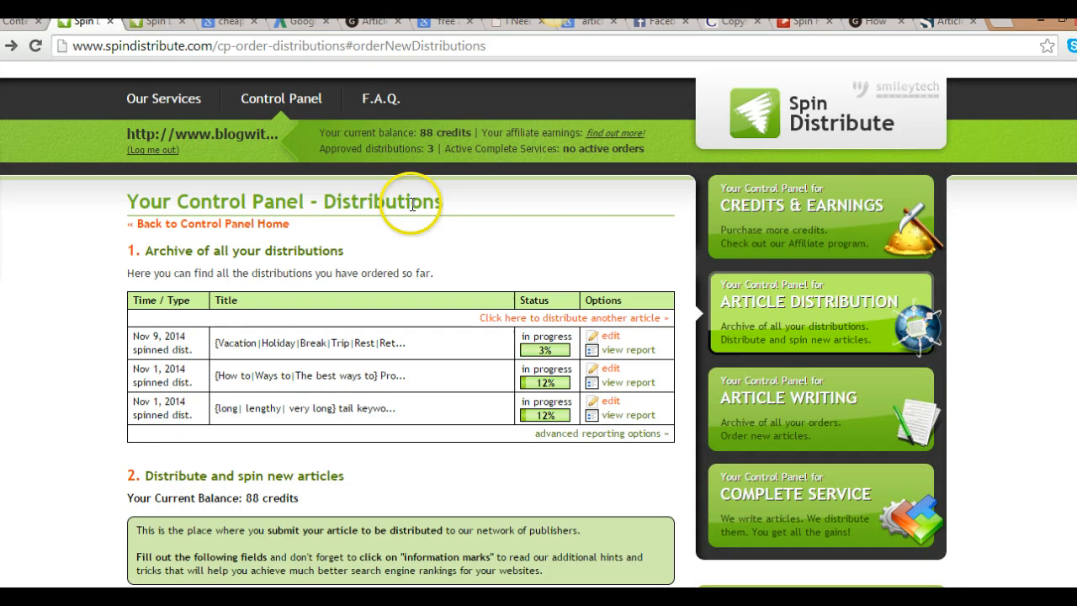
mouse_move(571, 173)
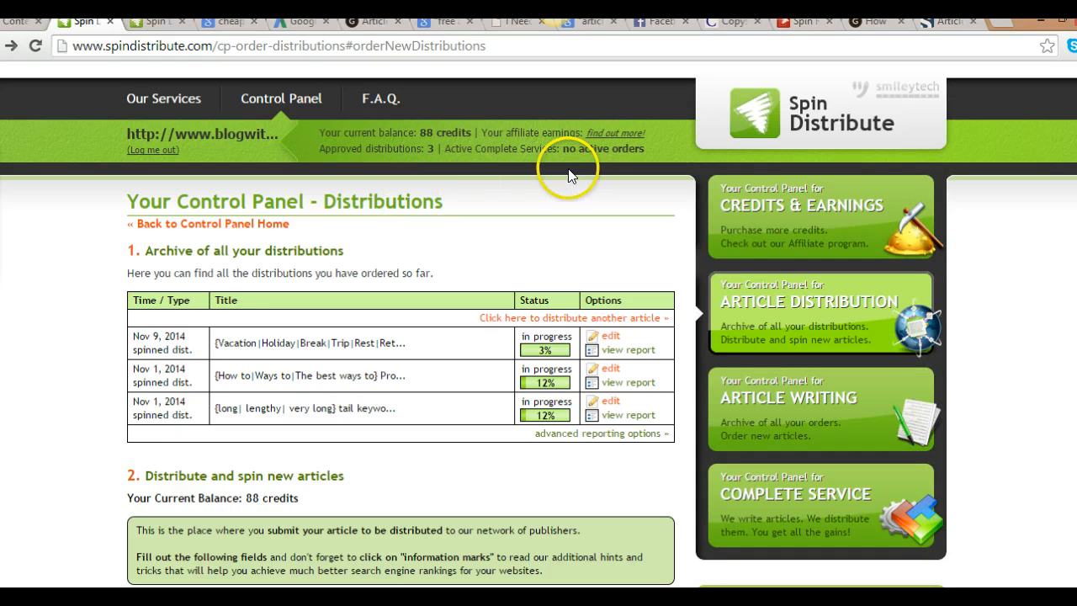
mouse_move(568, 172)
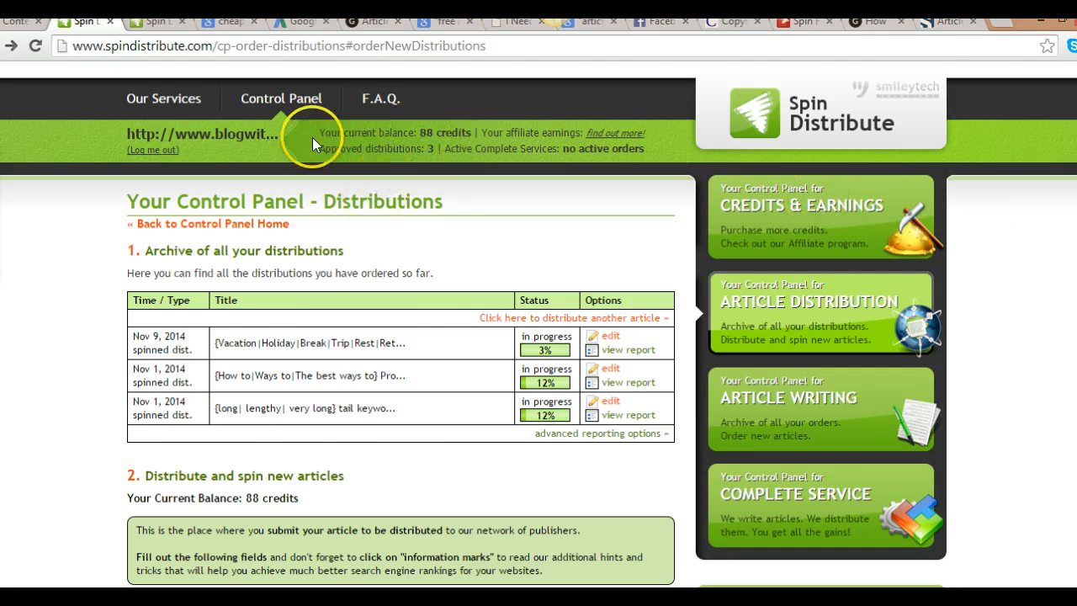
Keep 10 days as the distribution time on the order form
scroll("down", 3)
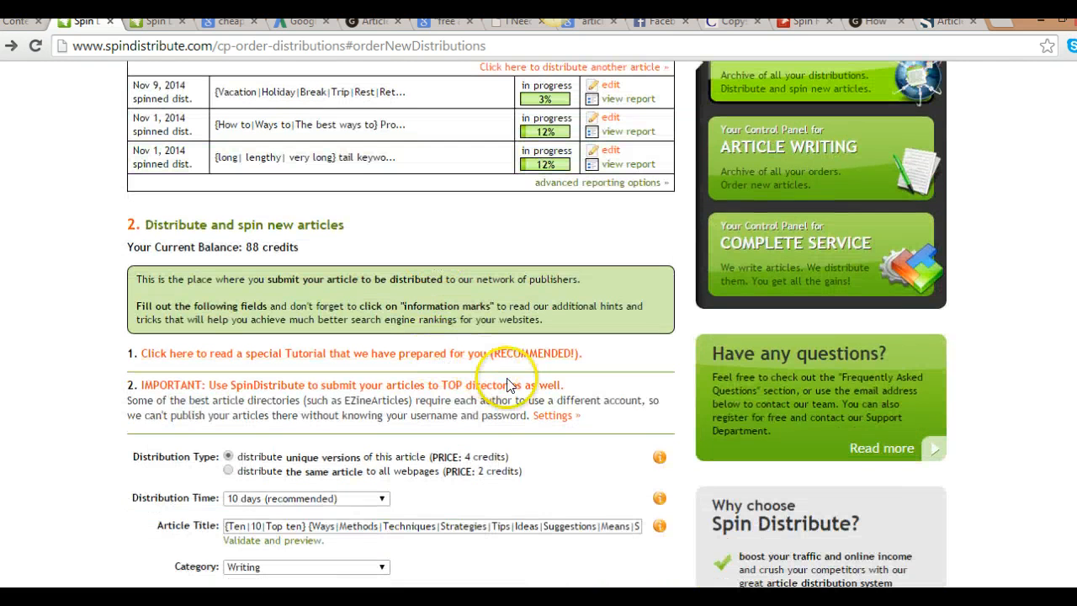
scroll("down", 3)
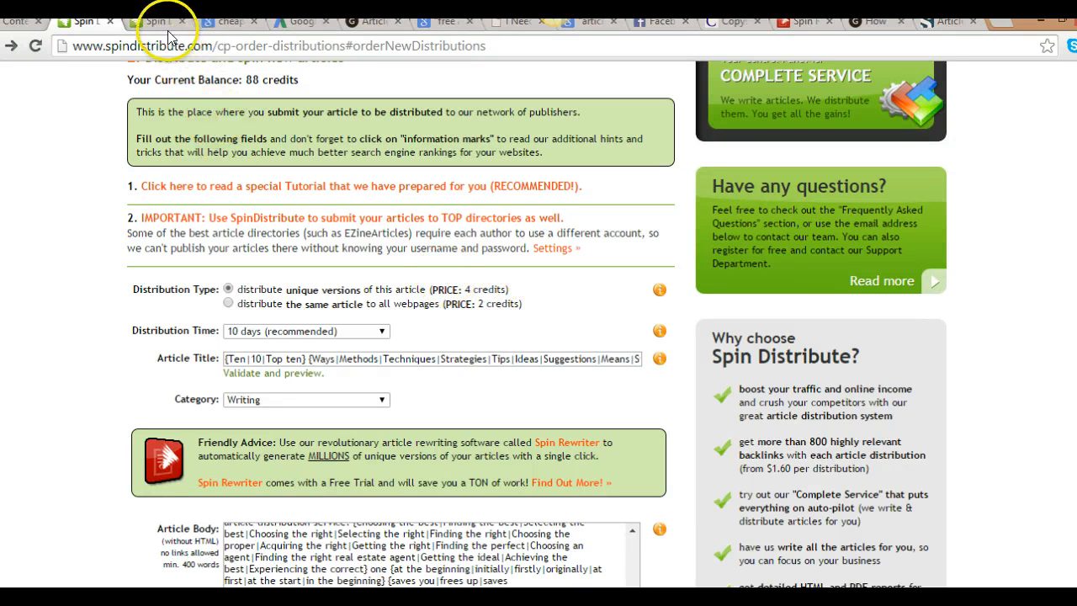
mouse_move(486, 318)
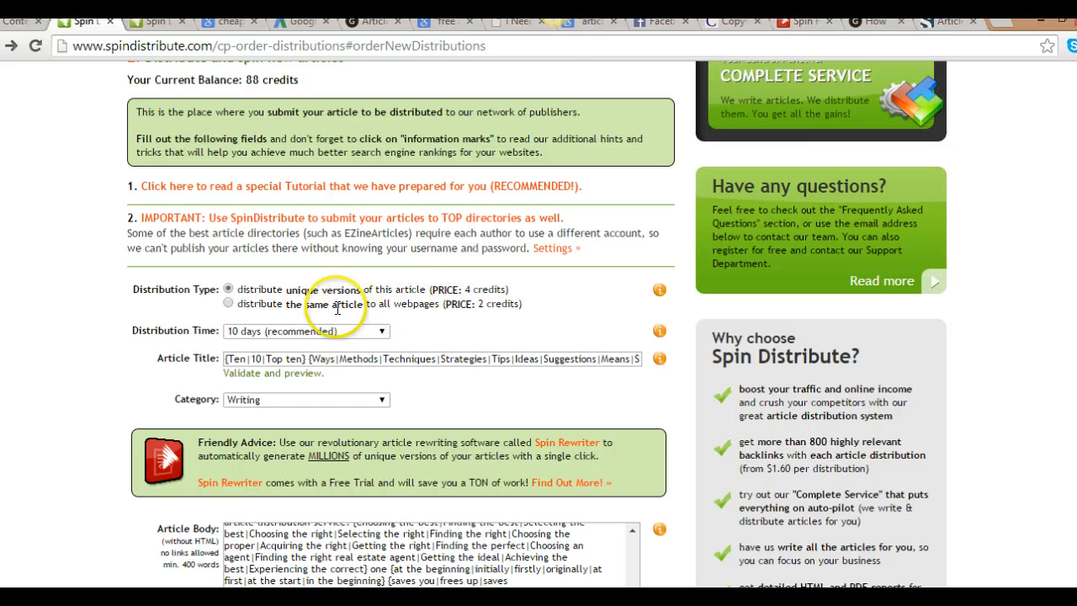
mouse_move(360, 291)
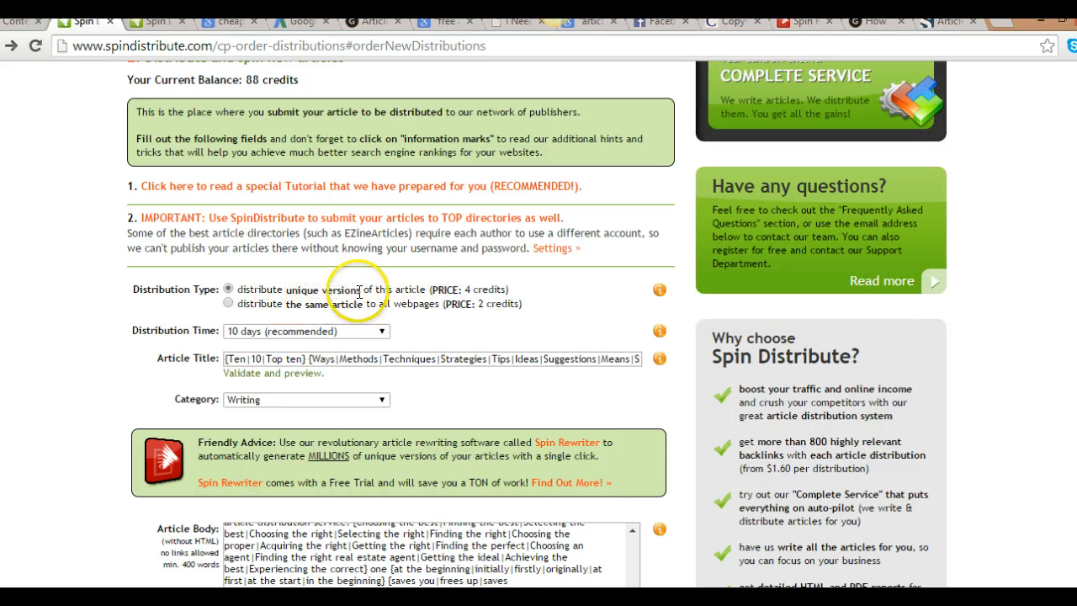
mouse_move(477, 289)
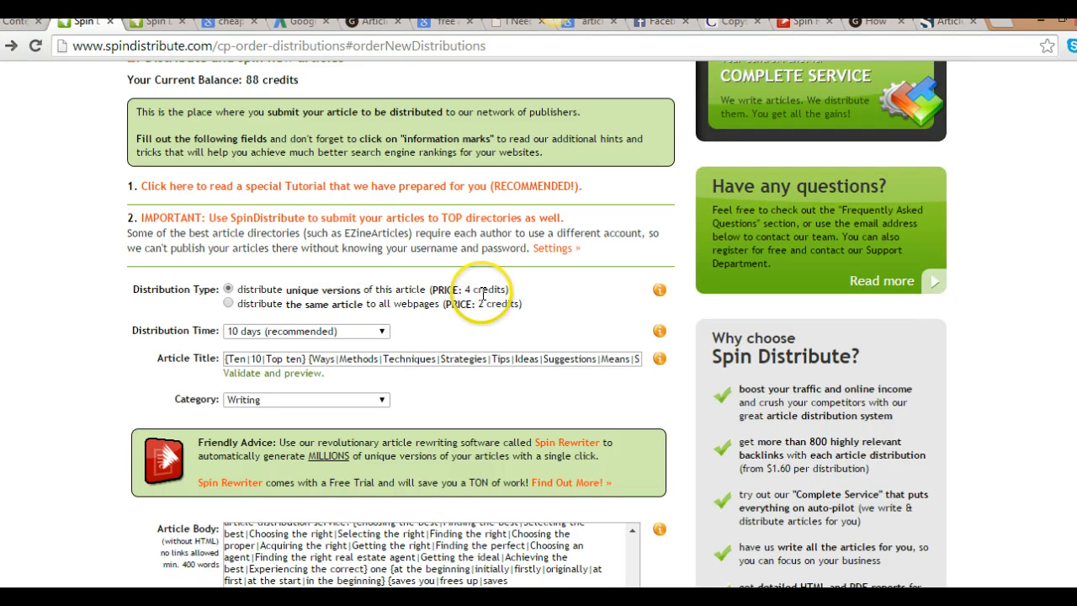
mouse_move(630, 306)
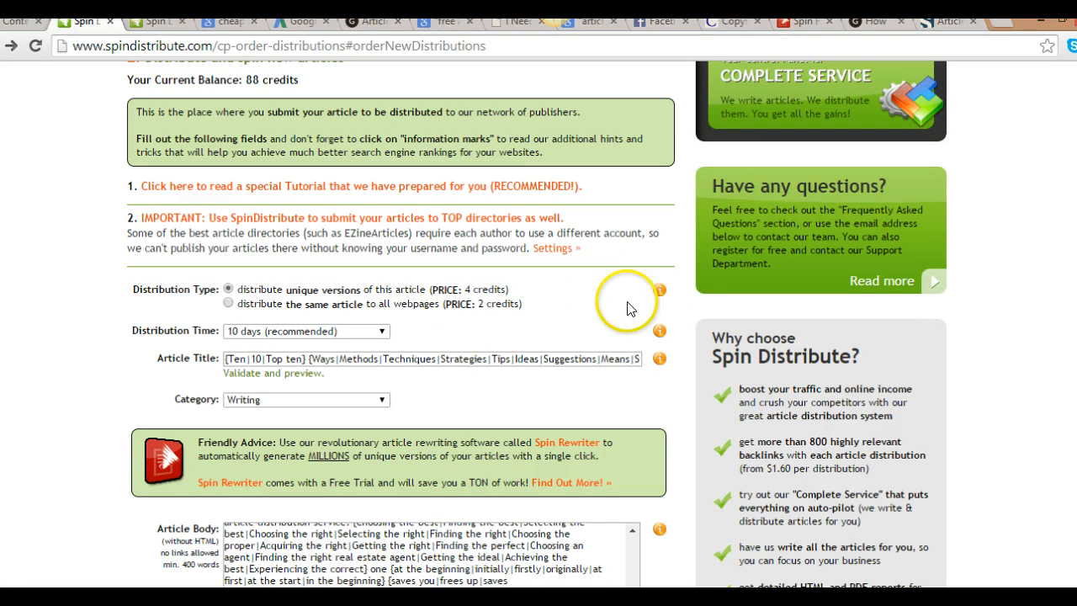
left_click(659, 289)
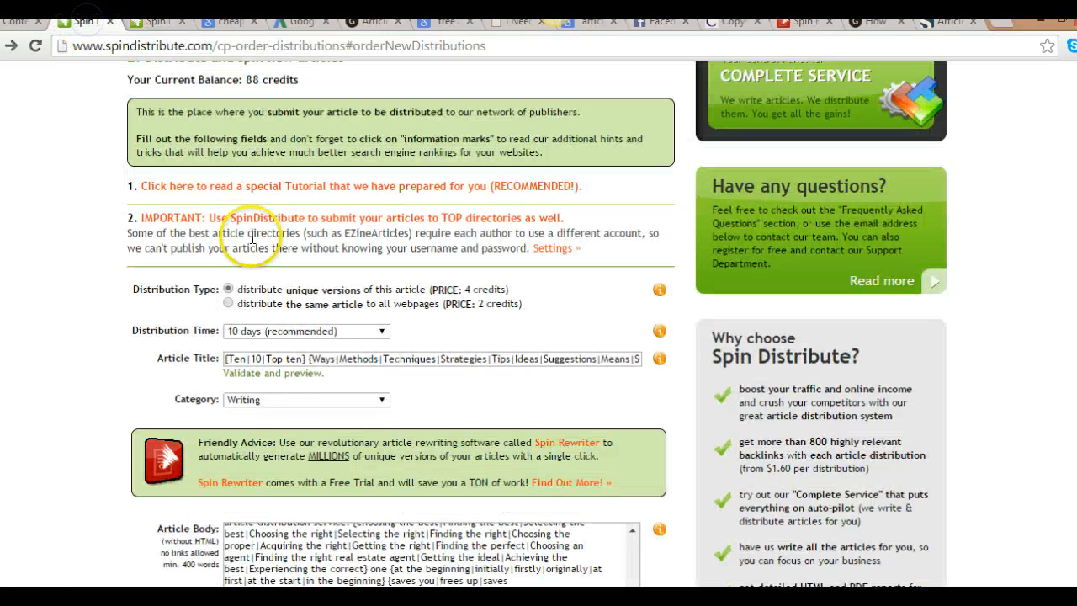
mouse_move(484, 318)
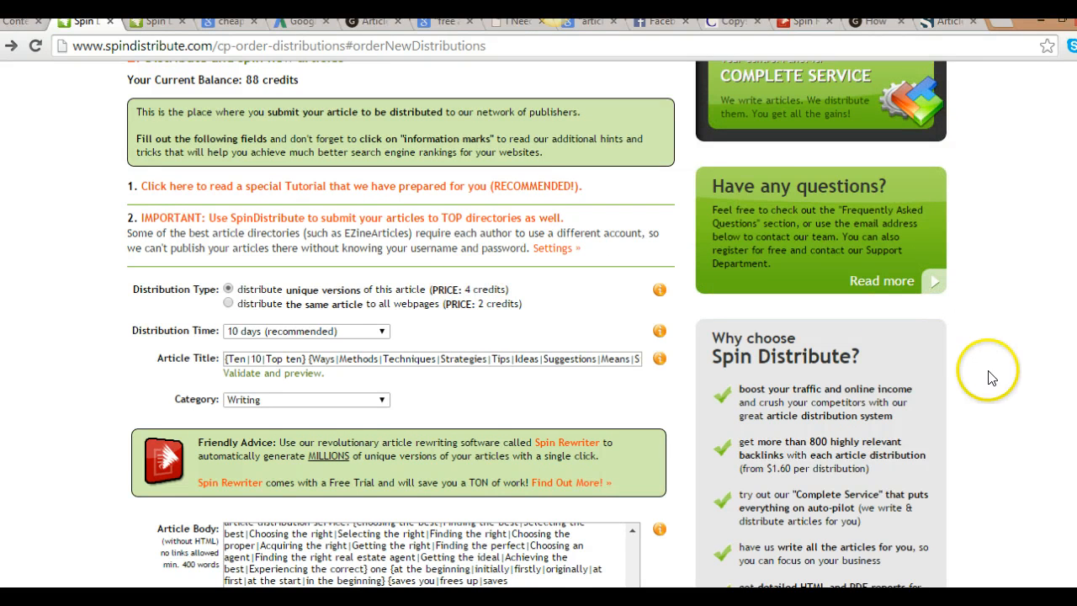
mouse_move(967, 328)
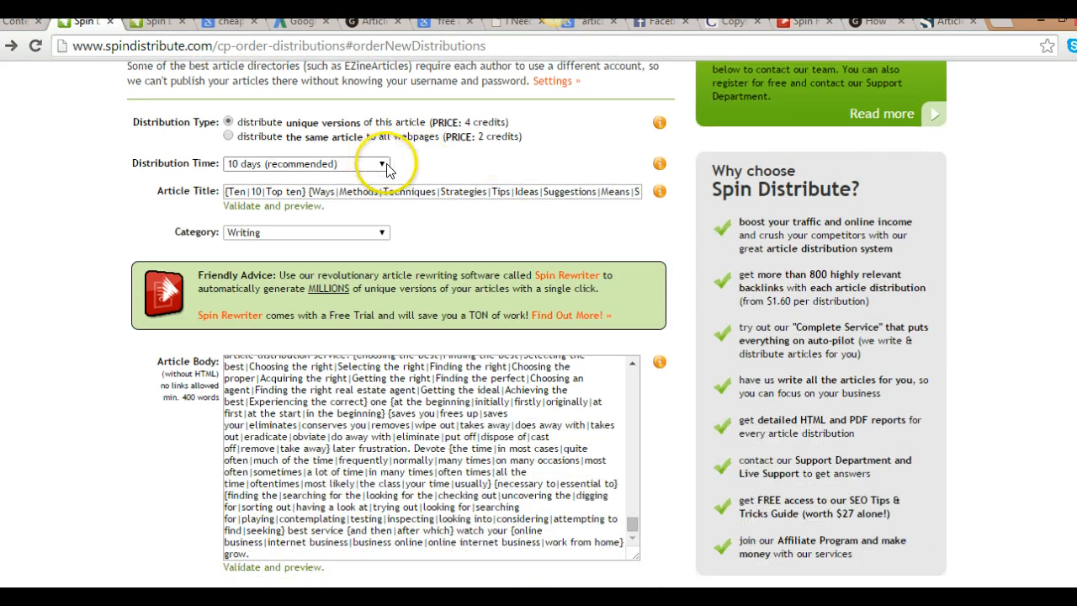
left_click(380, 163)
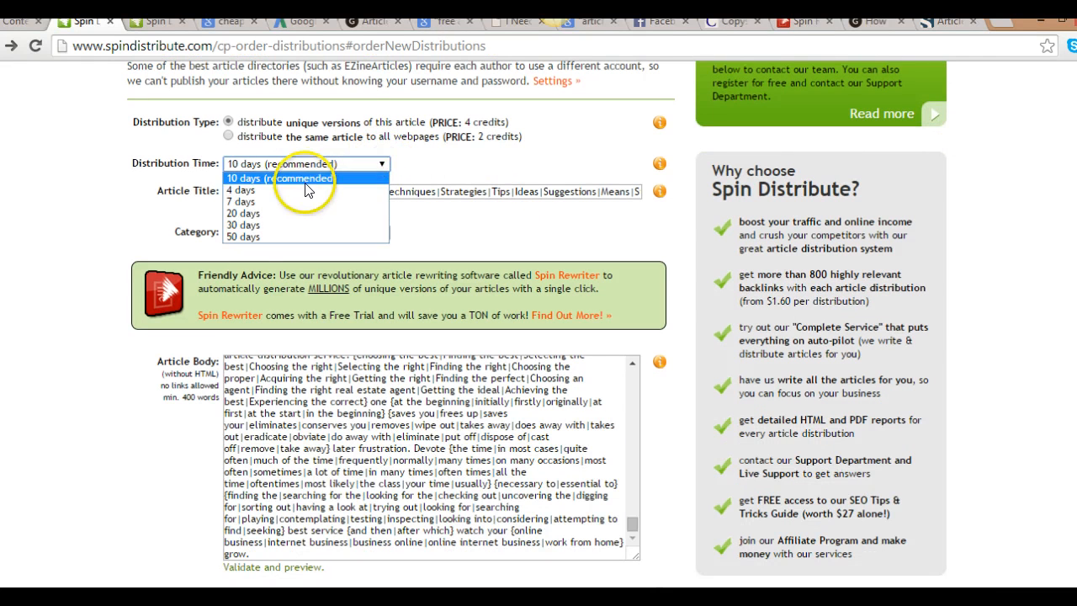
mouse_move(269, 190)
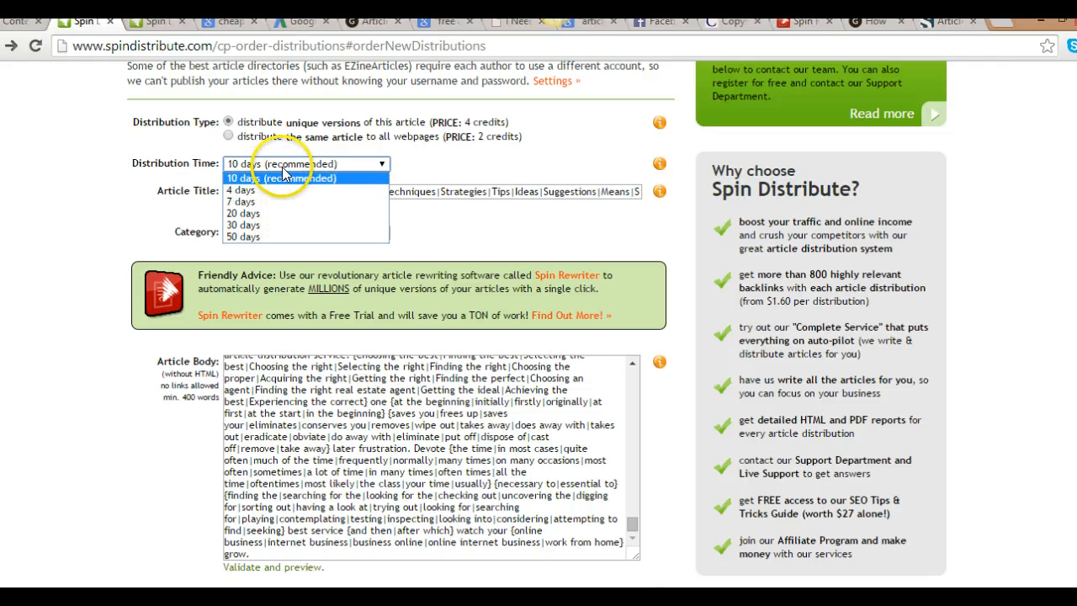
left_click(286, 177)
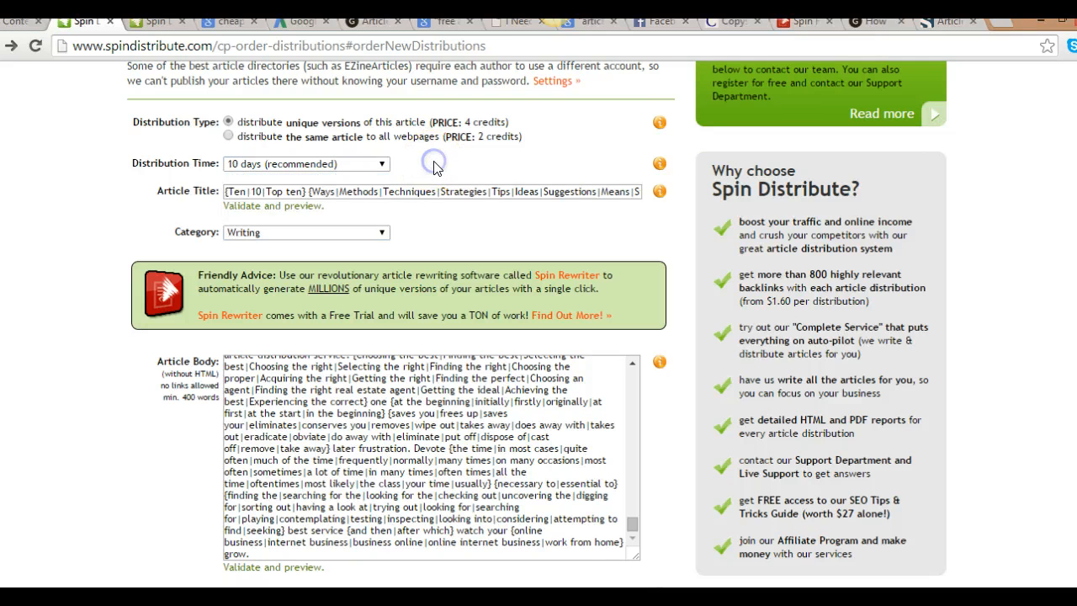
mouse_move(609, 210)
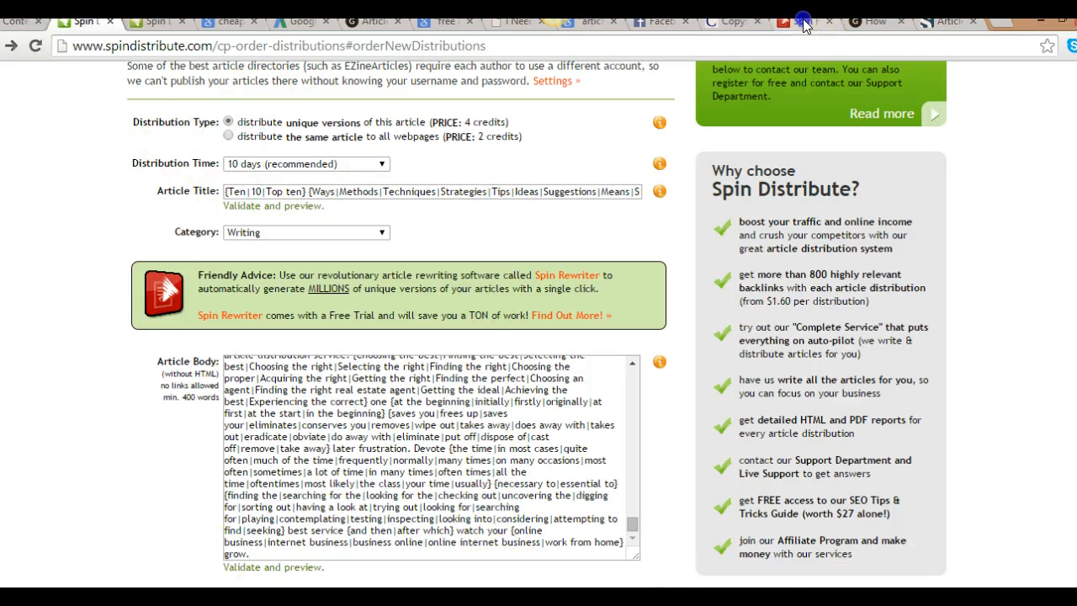
Generate an 84% unique title version in Spin Rewriter, then return to SpinDistribute
left_click(803, 21)
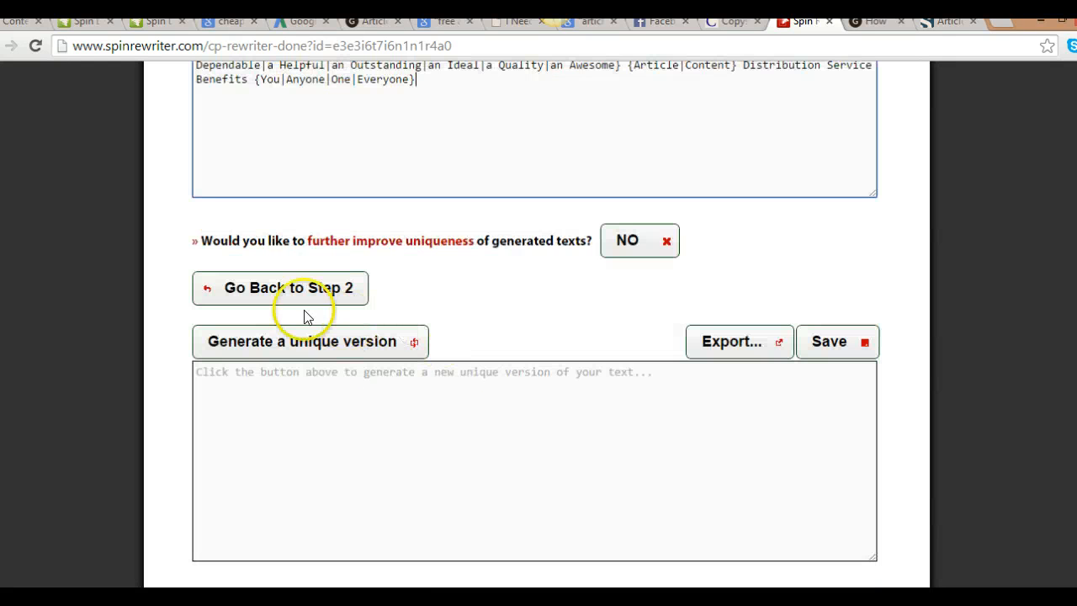
left_click(303, 341)
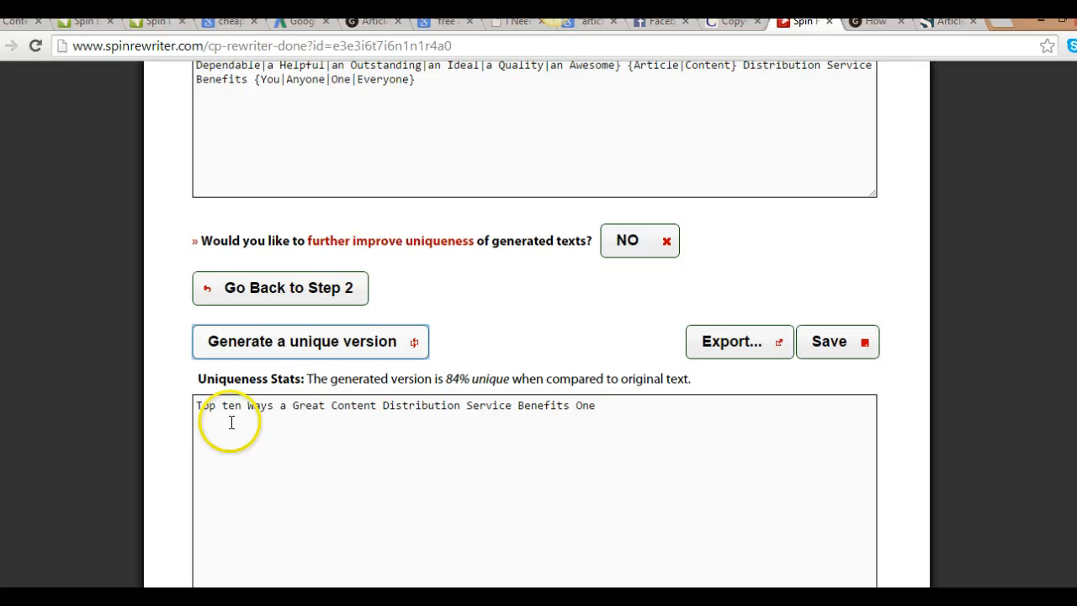
mouse_move(460, 407)
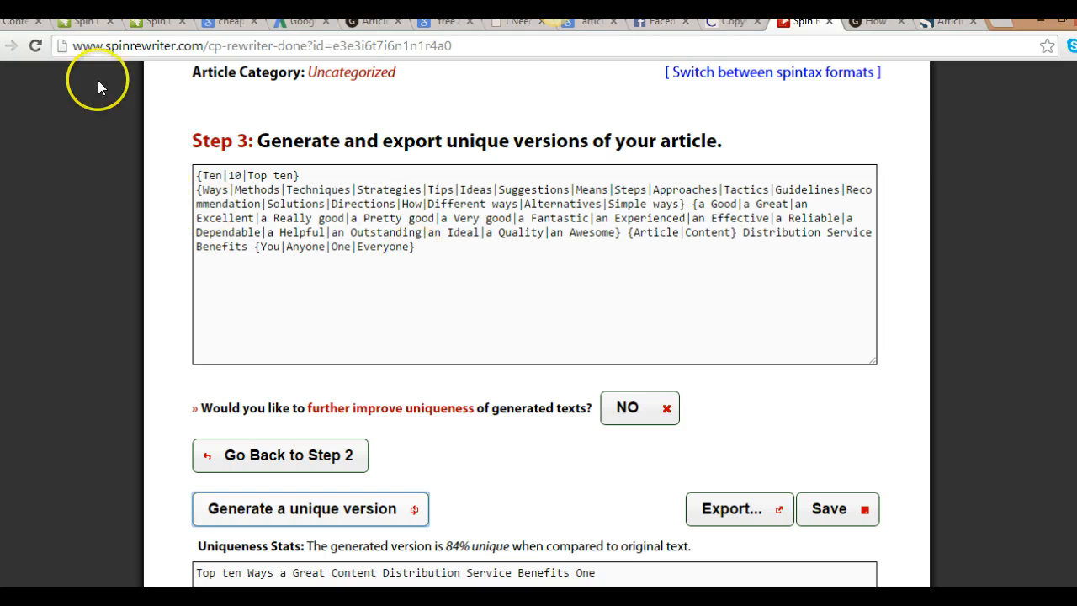
left_click(80, 21)
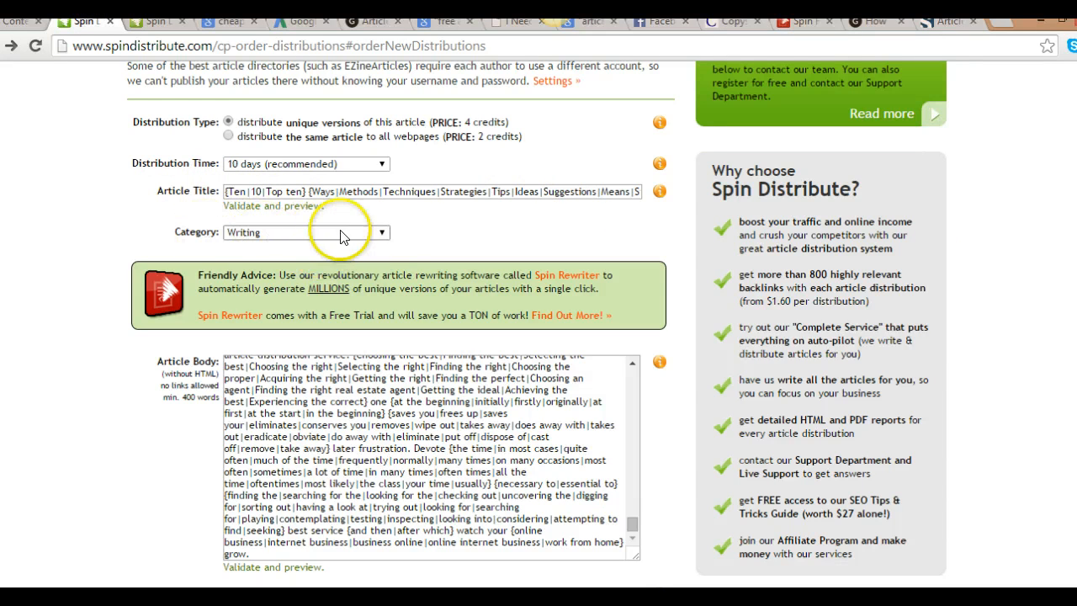
scroll("down", 3)
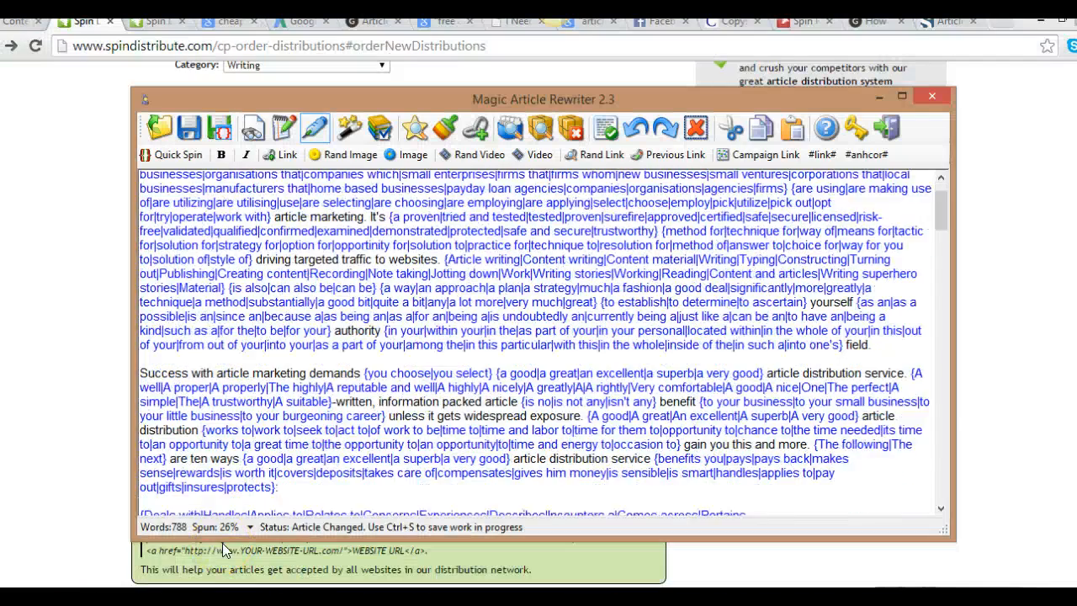
scroll("down", 3)
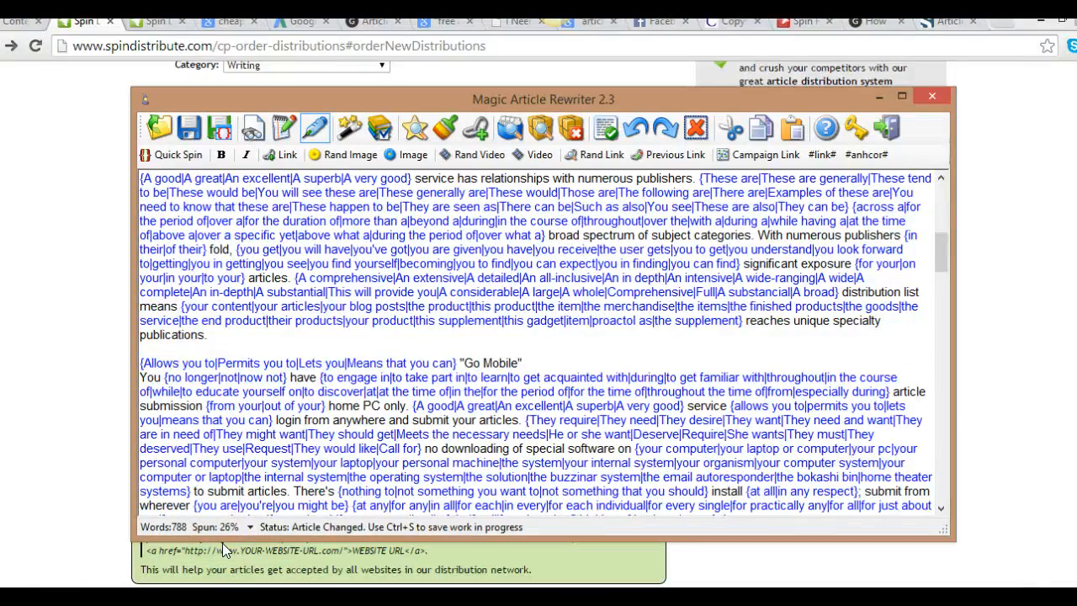
left_click(931, 95)
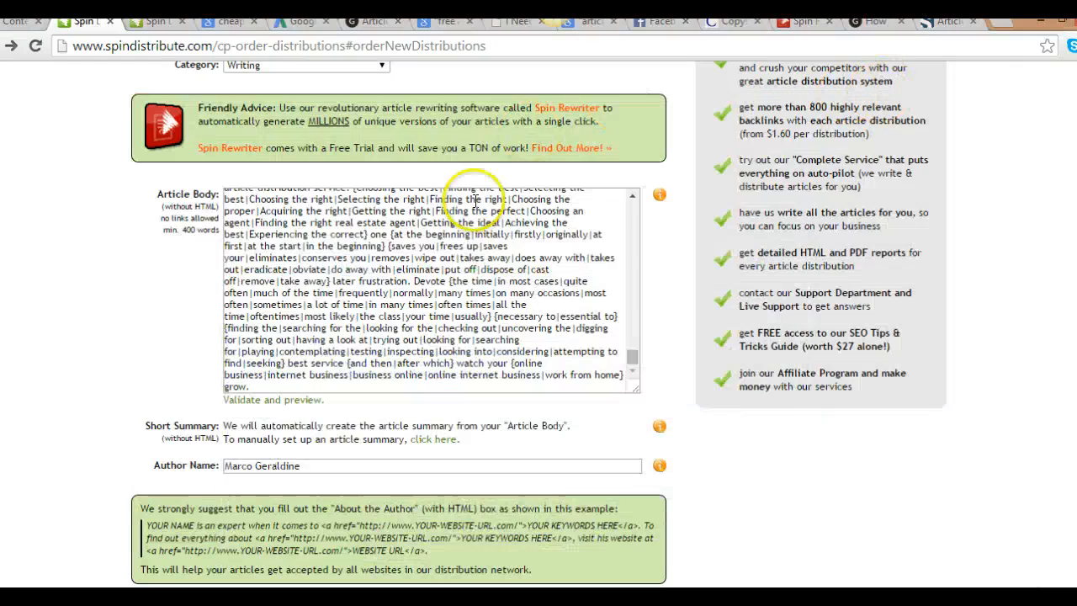
scroll("down", 3)
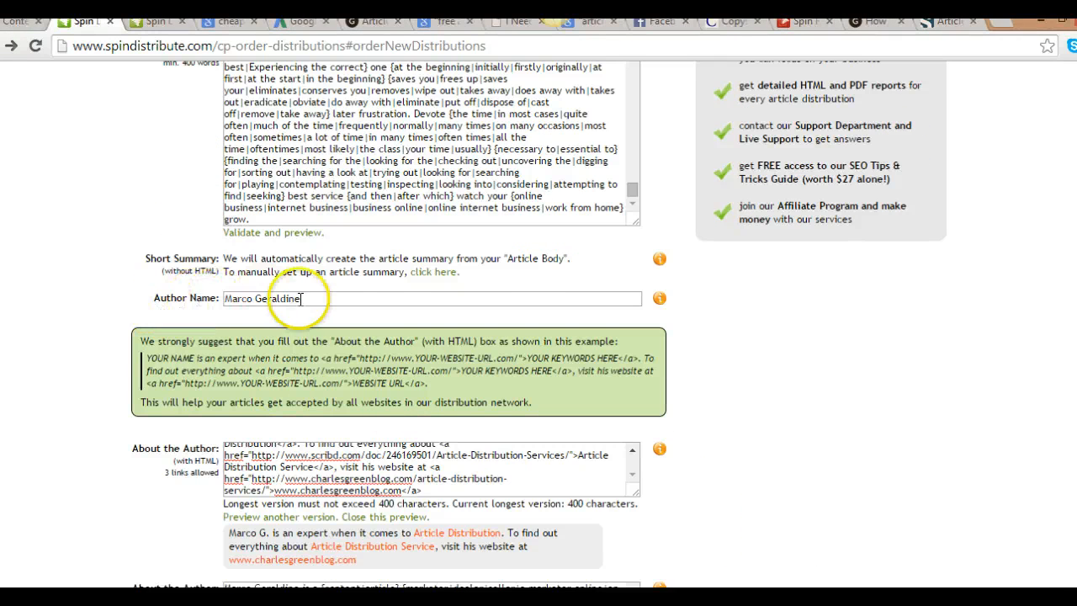
scroll("down", 3)
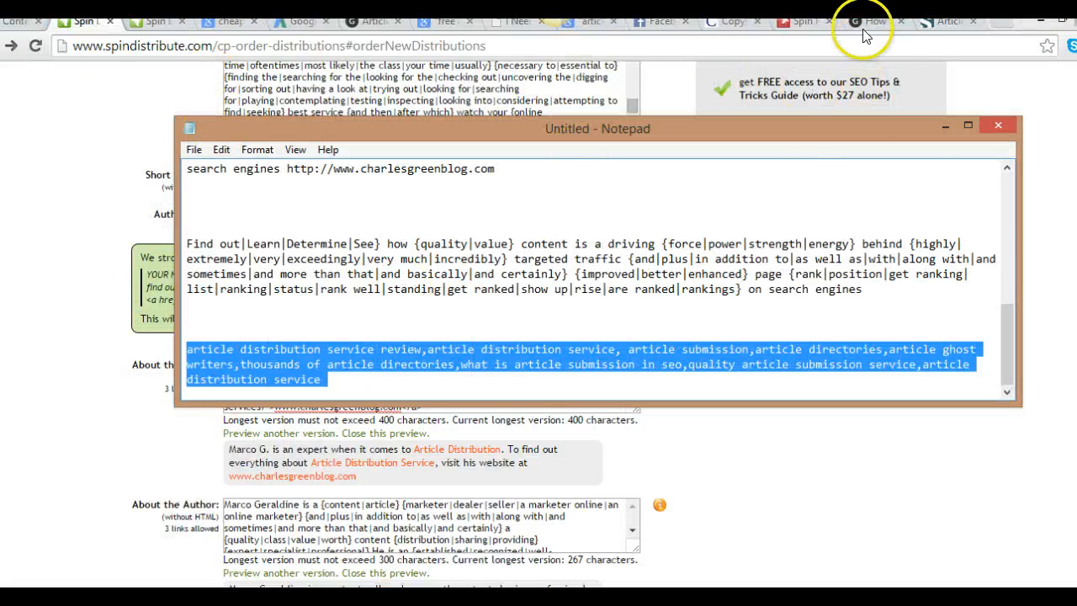
mouse_move(1007, 328)
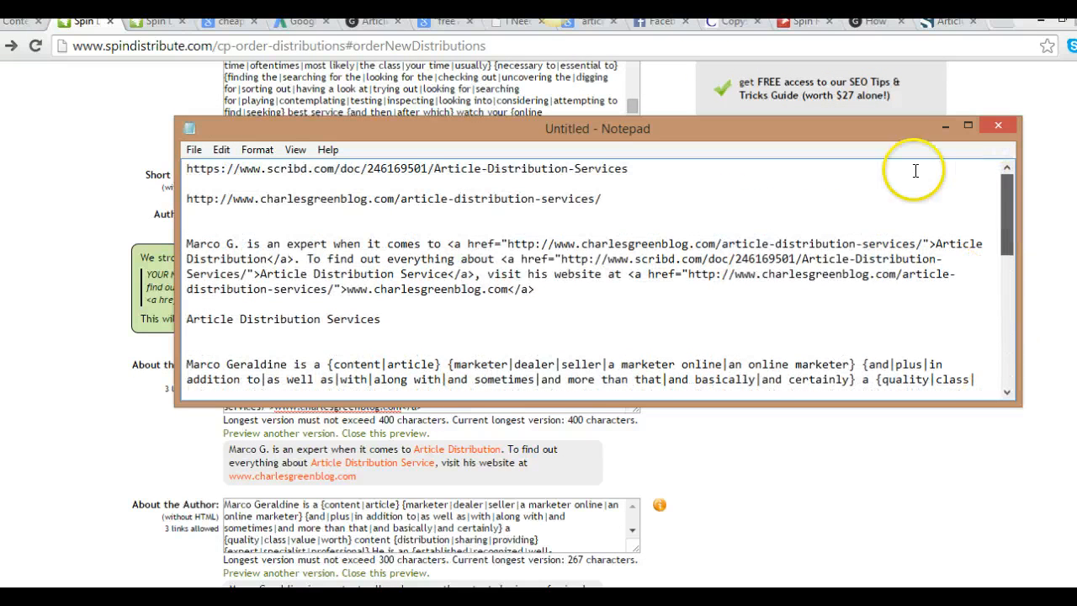
mouse_move(450, 246)
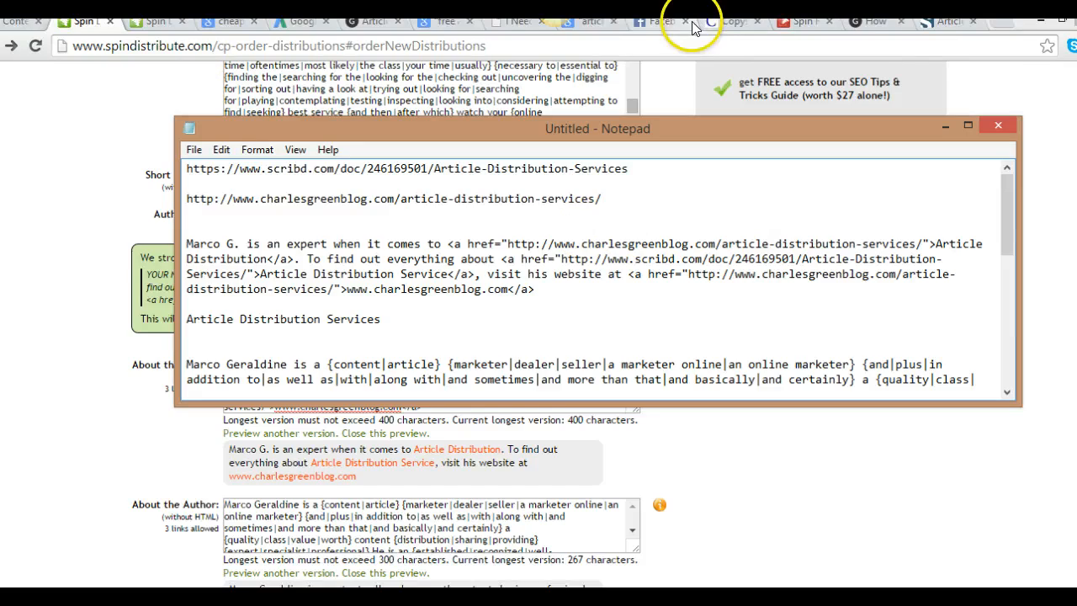
Browse the Scribd document, view the Charles Green Blog homepage, then return to SpinDistribute
left_click(871, 21)
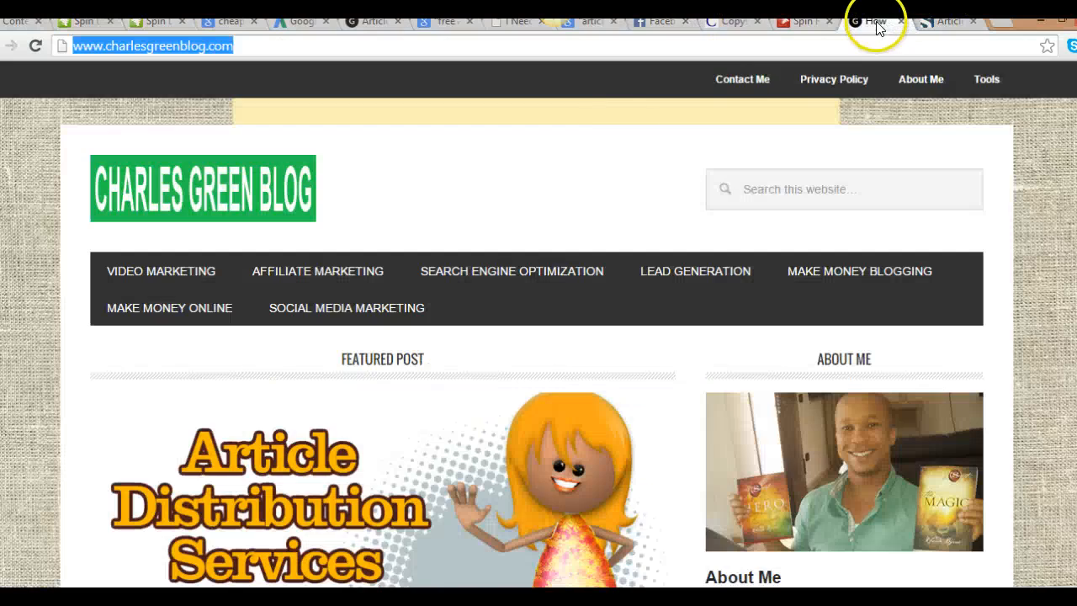
scroll("down", 3)
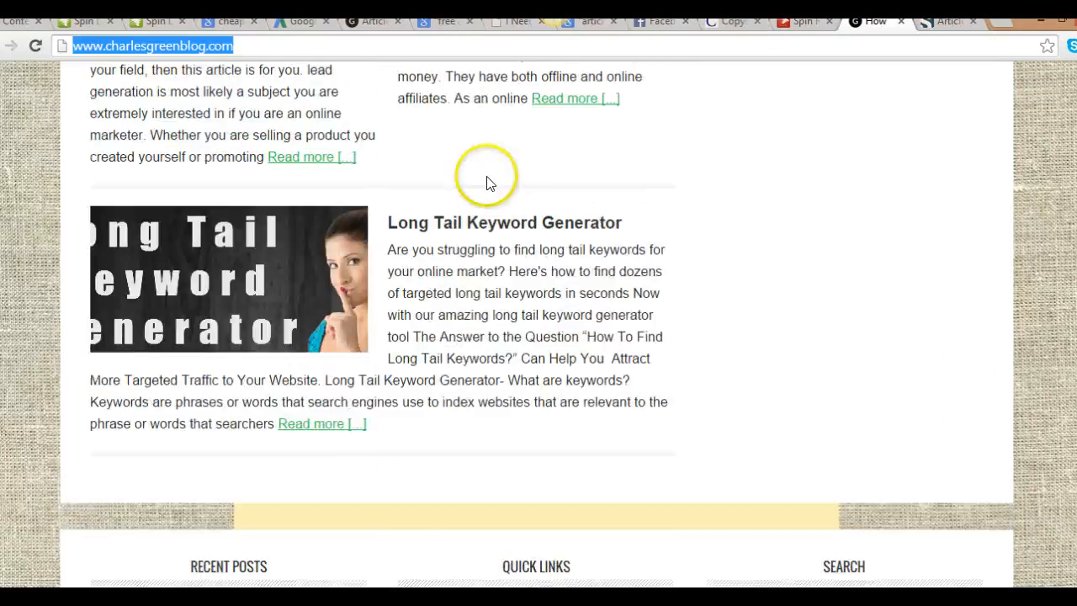
scroll("up", 3)
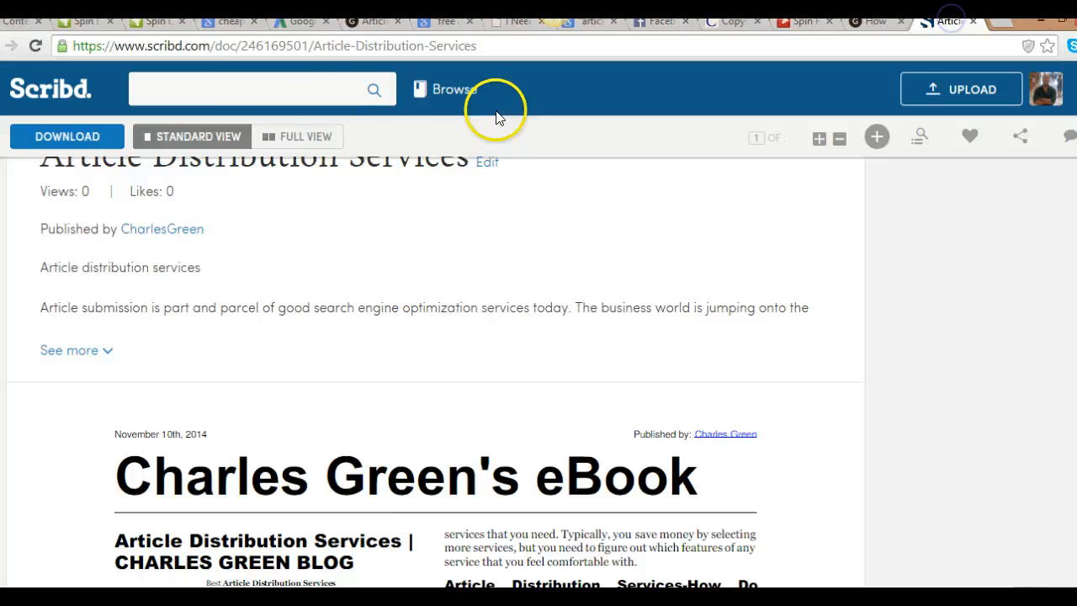
mouse_move(984, 244)
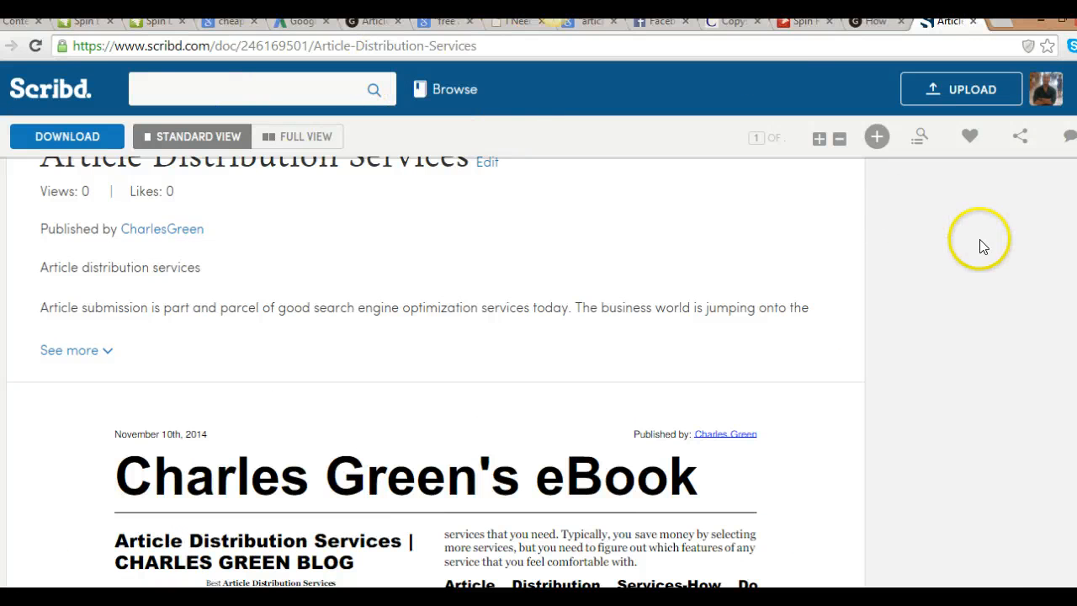
scroll("down", 3)
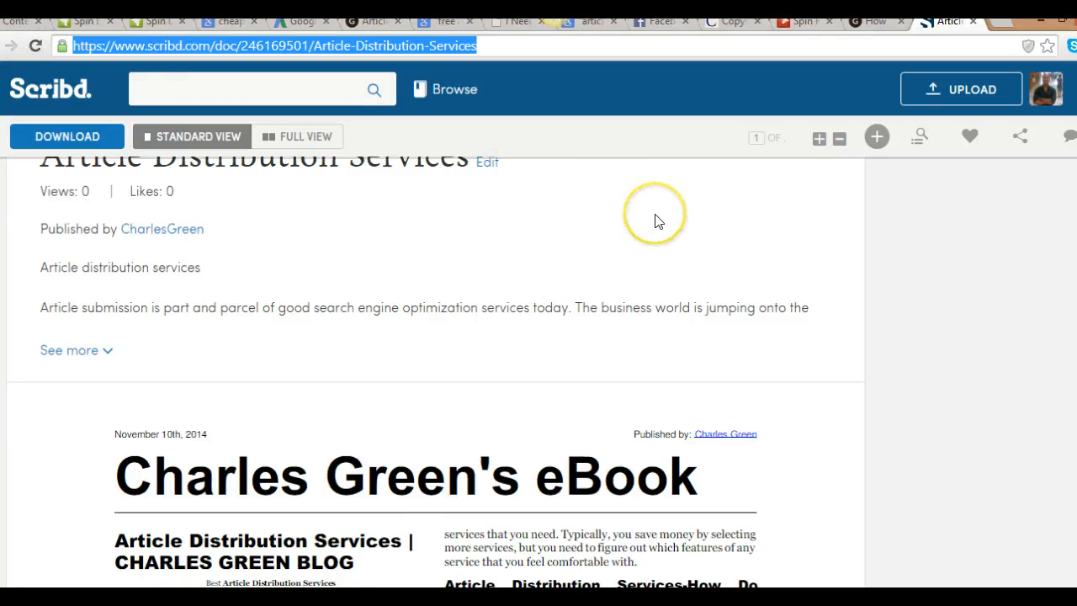
mouse_move(827, 46)
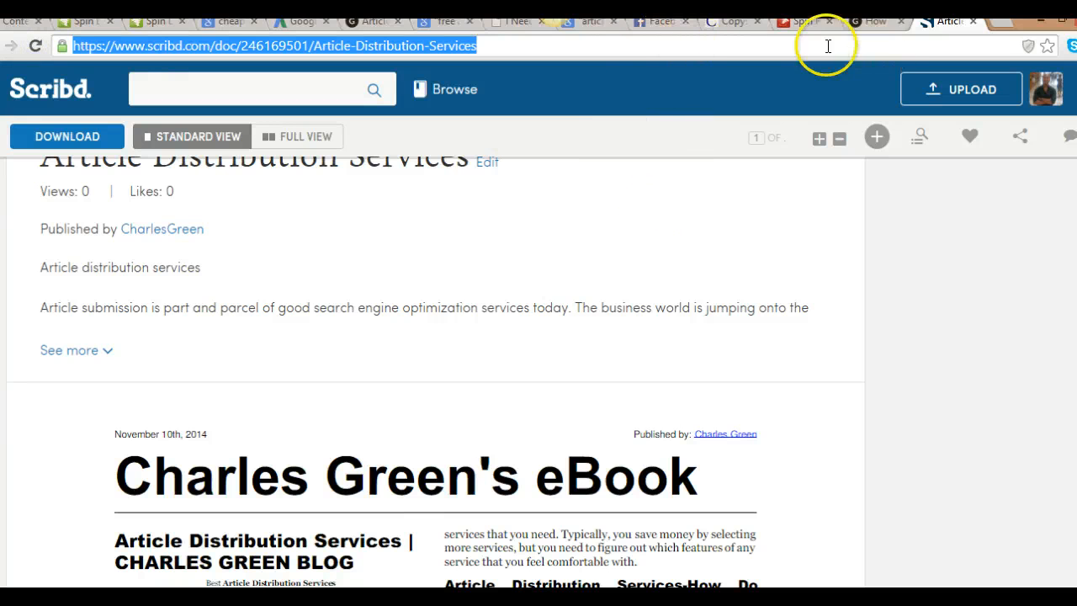
mouse_move(863, 21)
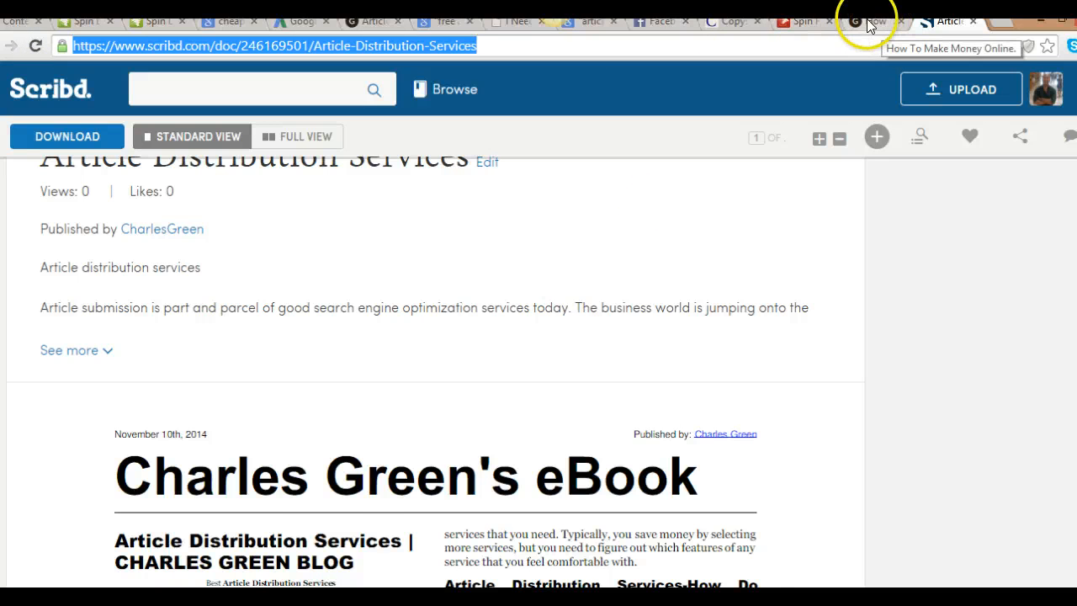
left_click(866, 20)
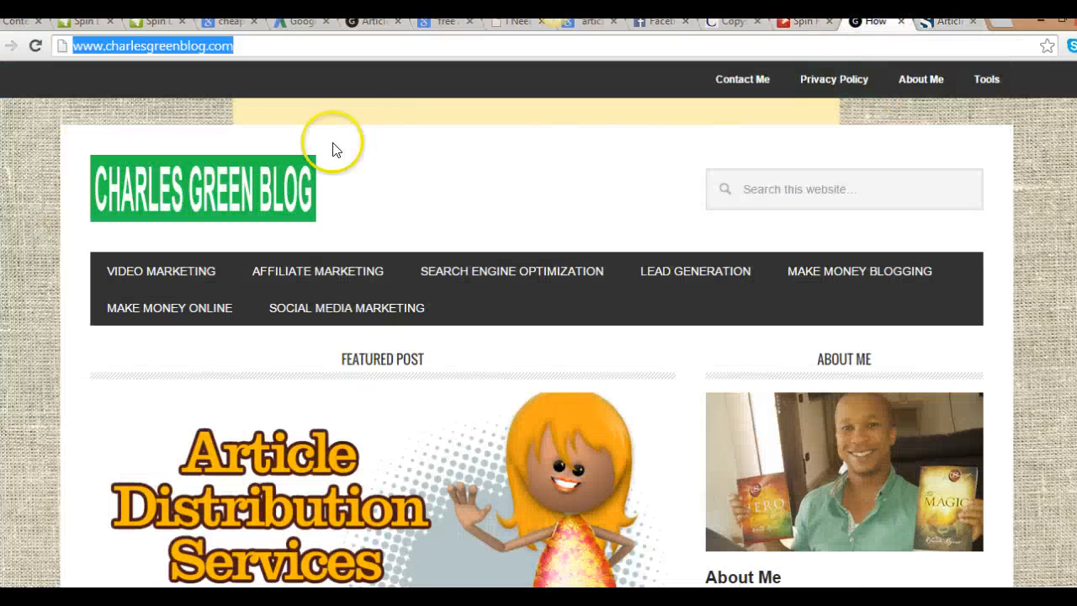
left_click(75, 21)
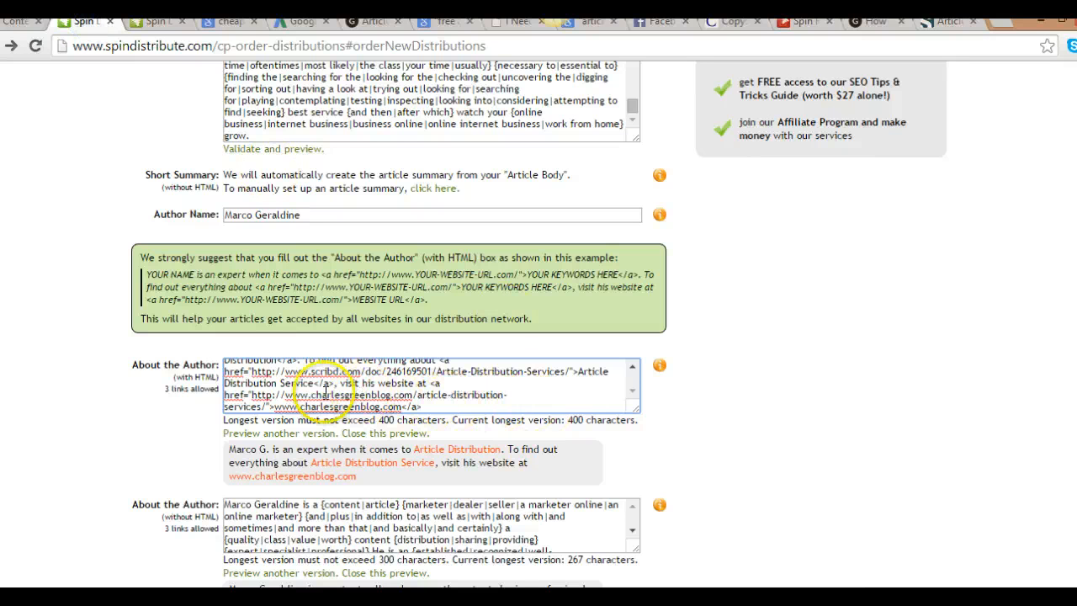
mouse_move(921, 432)
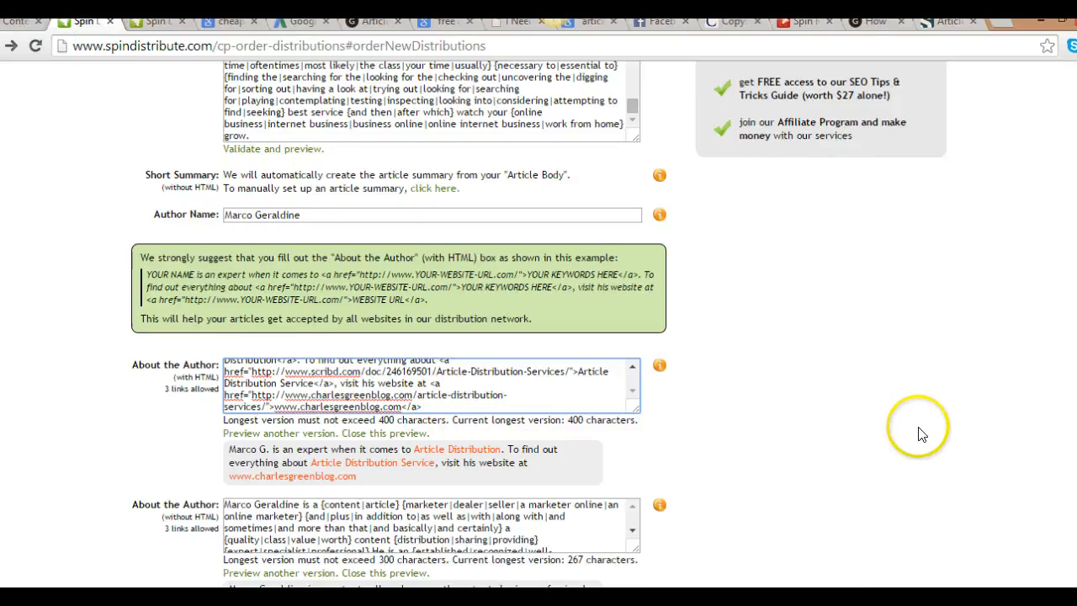
scroll("down", 3)
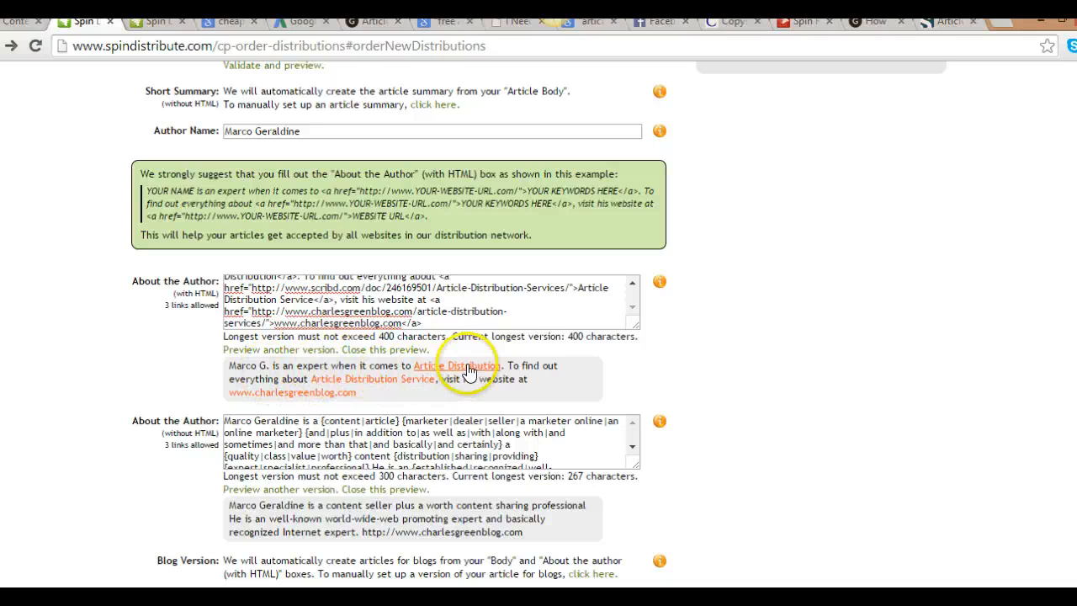
mouse_move(380, 394)
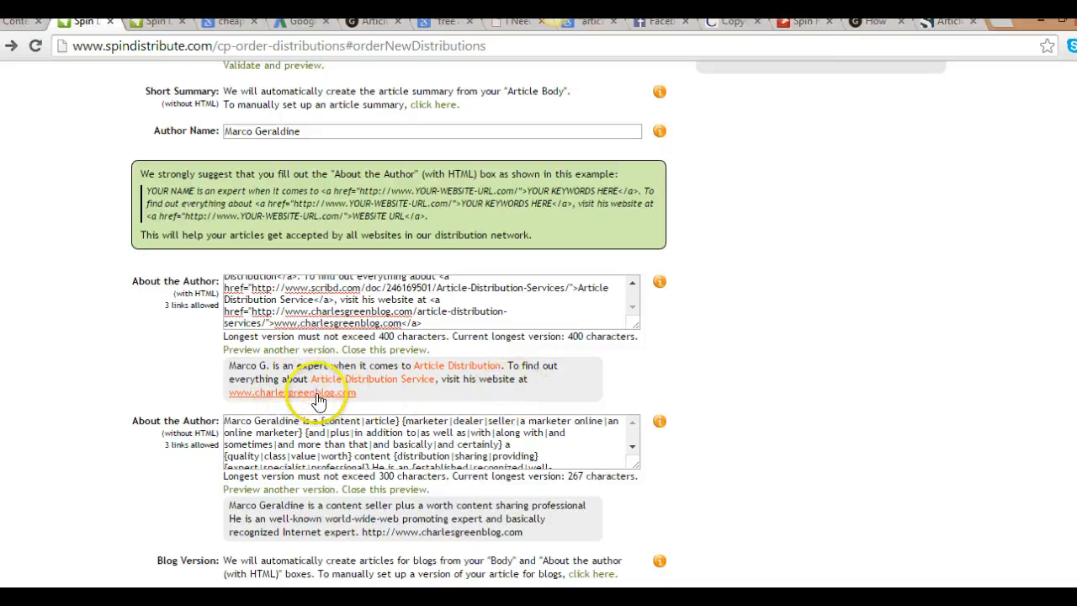
mouse_move(757, 341)
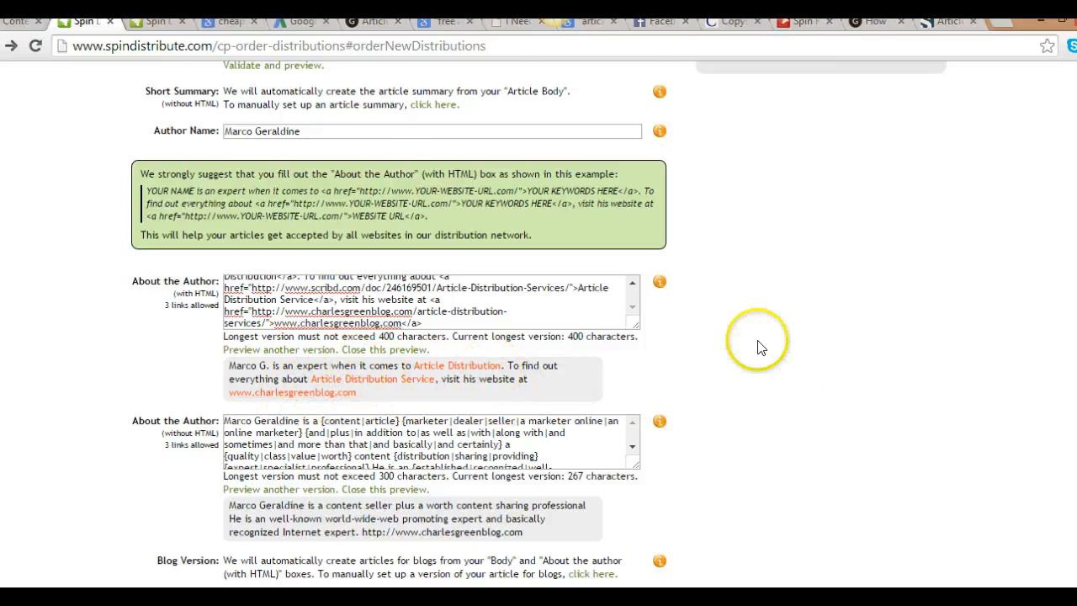
scroll("down", 3)
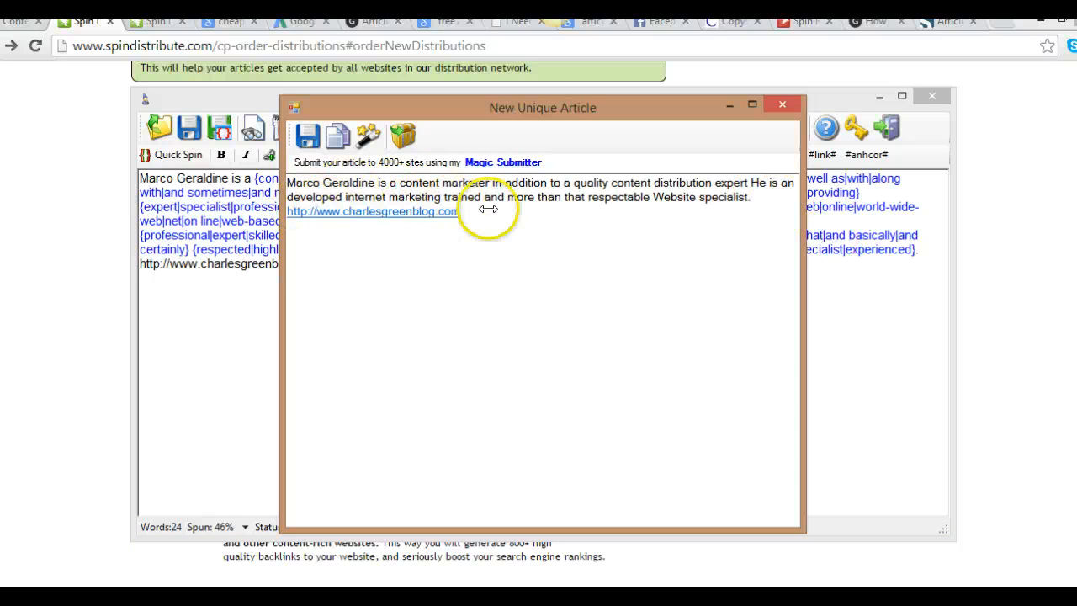
mouse_move(689, 84)
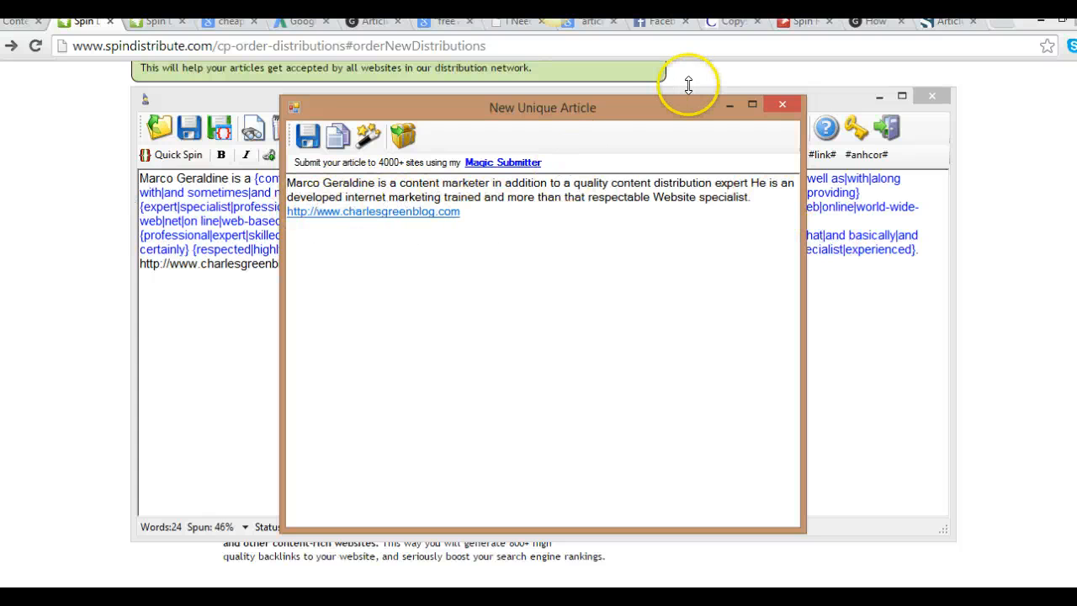
mouse_move(688, 85)
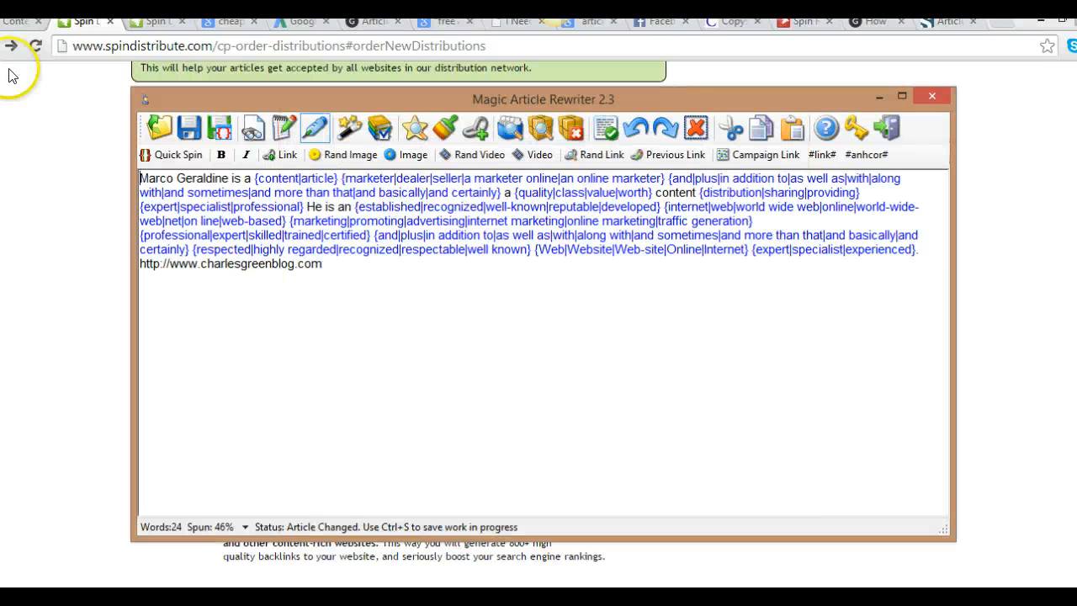
Close Magic Article Rewriter and preview spun versions of the 267-character plain-text author bio
left_click(932, 95)
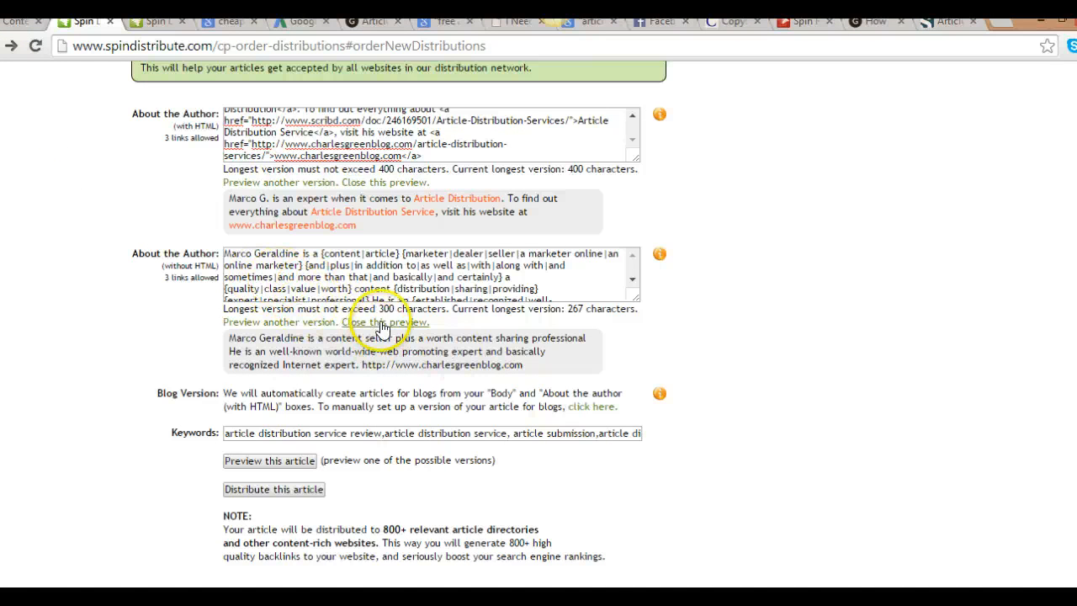
left_click(383, 321)
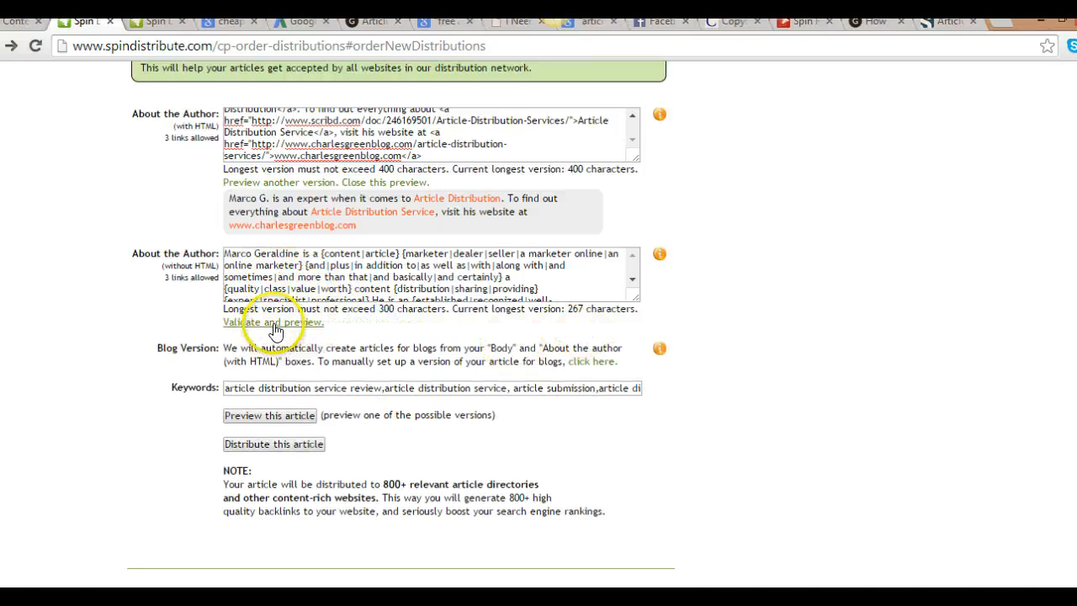
left_click(274, 322)
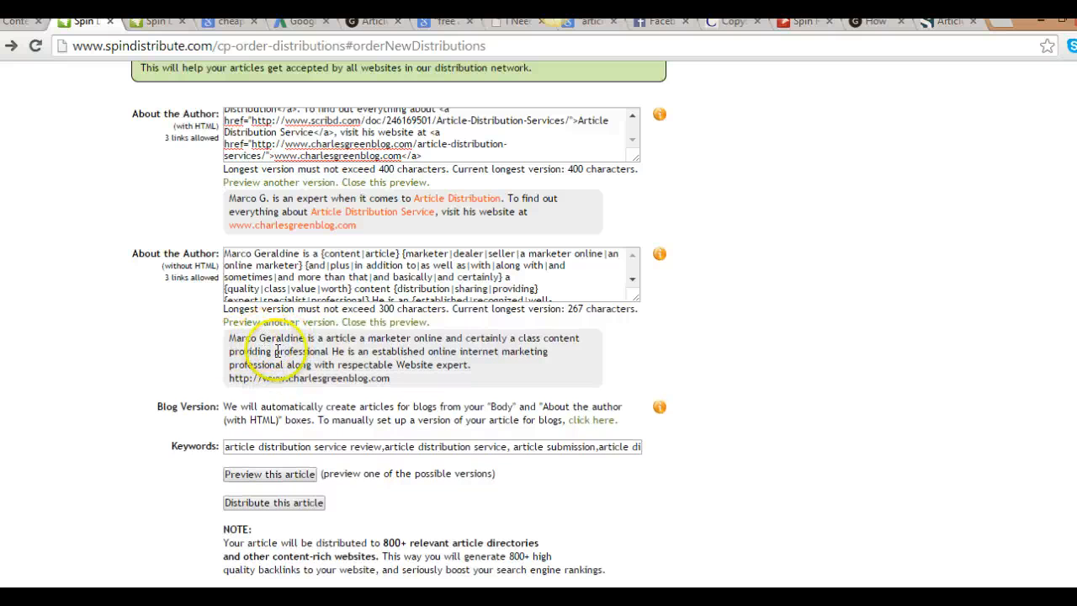
mouse_move(547, 351)
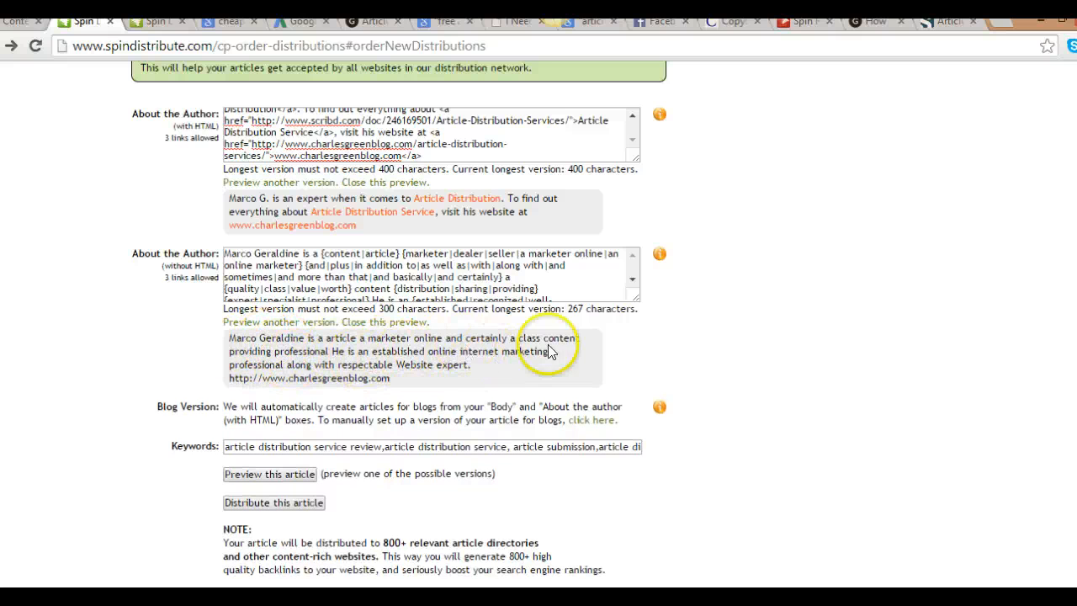
mouse_move(231, 342)
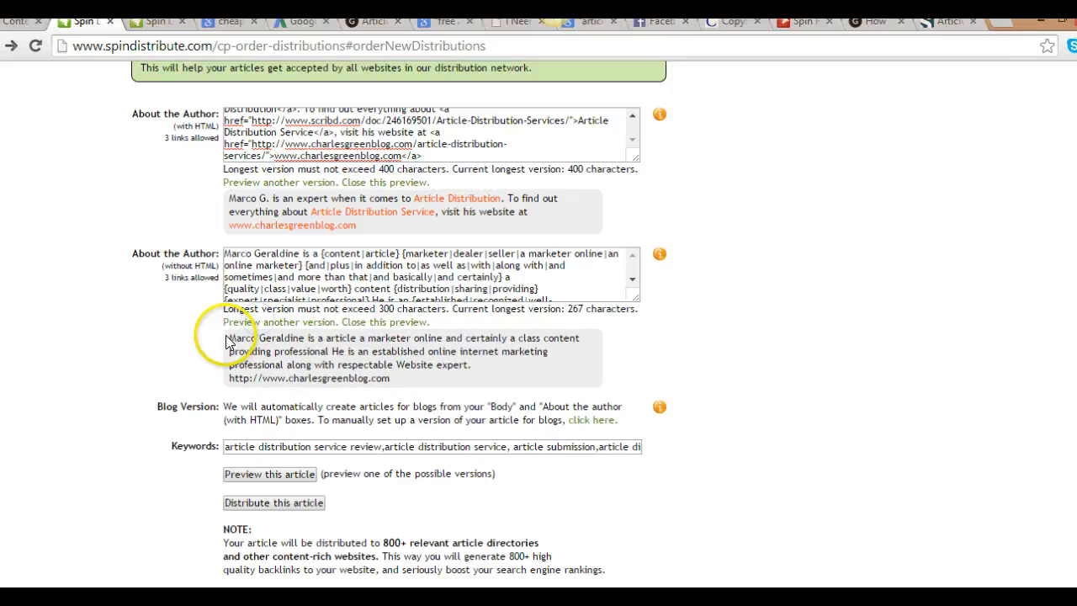
left_click(273, 321)
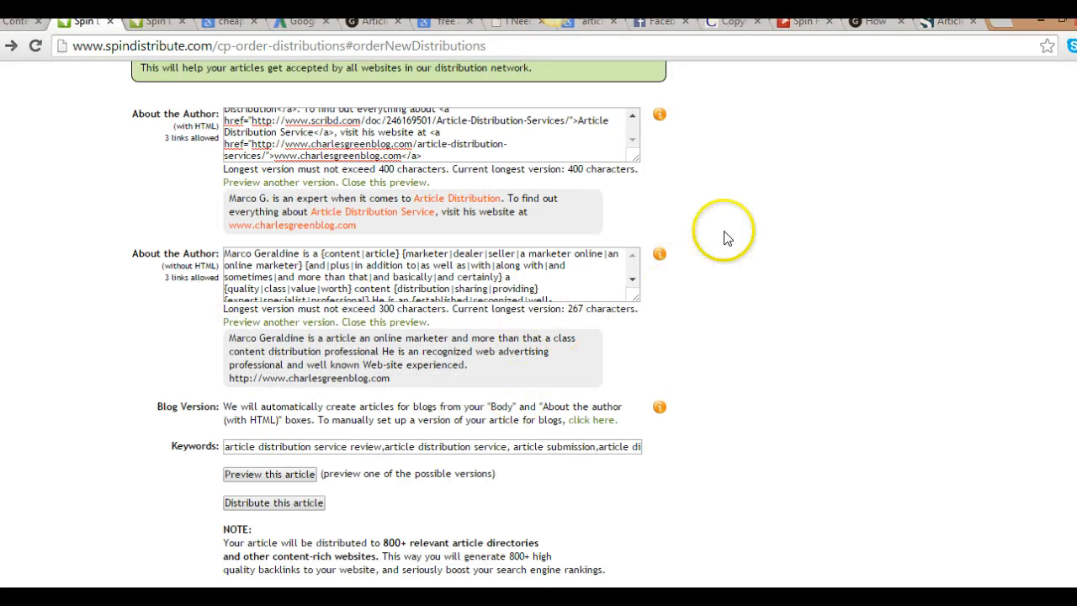
left_click(658, 114)
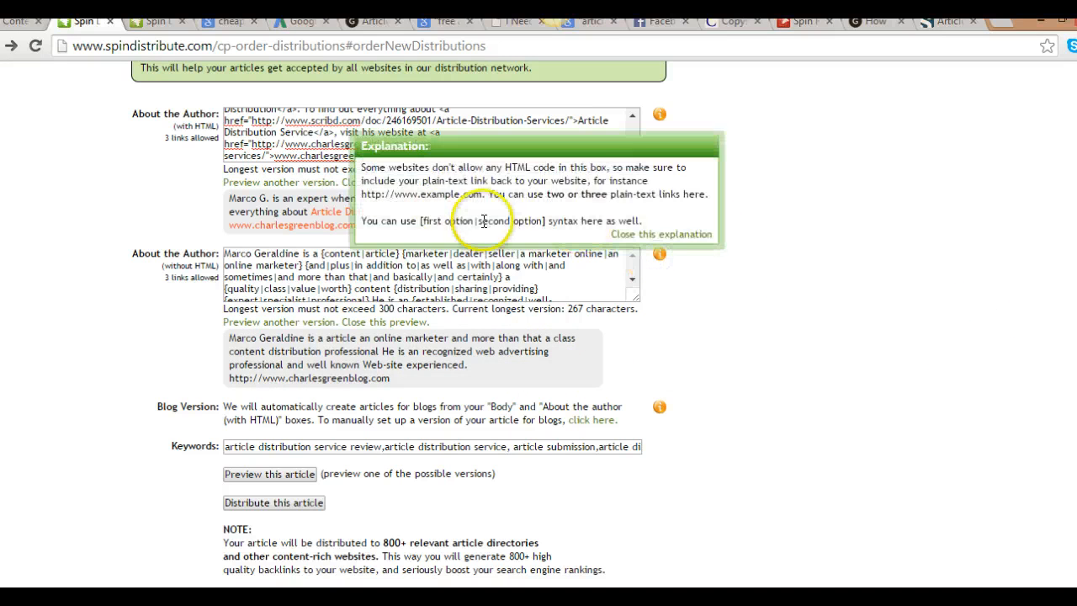
mouse_move(706, 255)
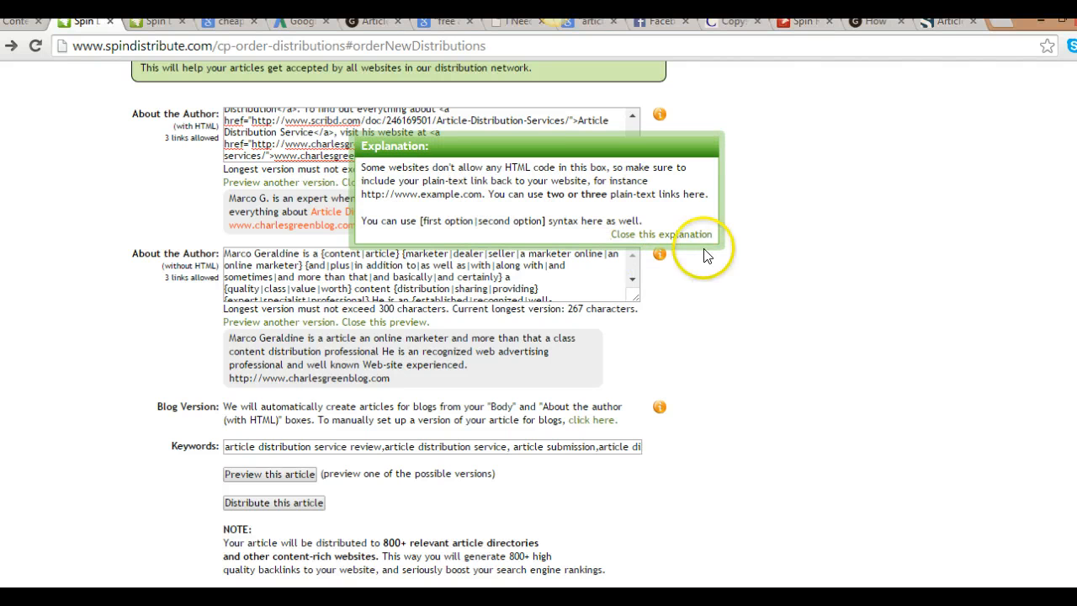
left_click(665, 234)
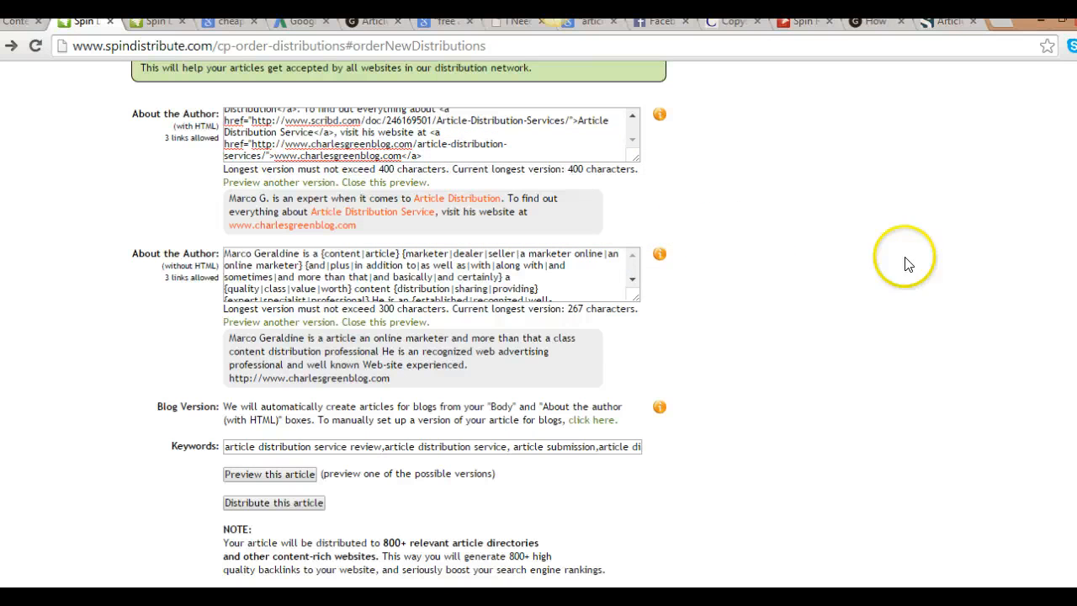
Scroll down the order form to the author bio and keywords fields
scroll("down", 3)
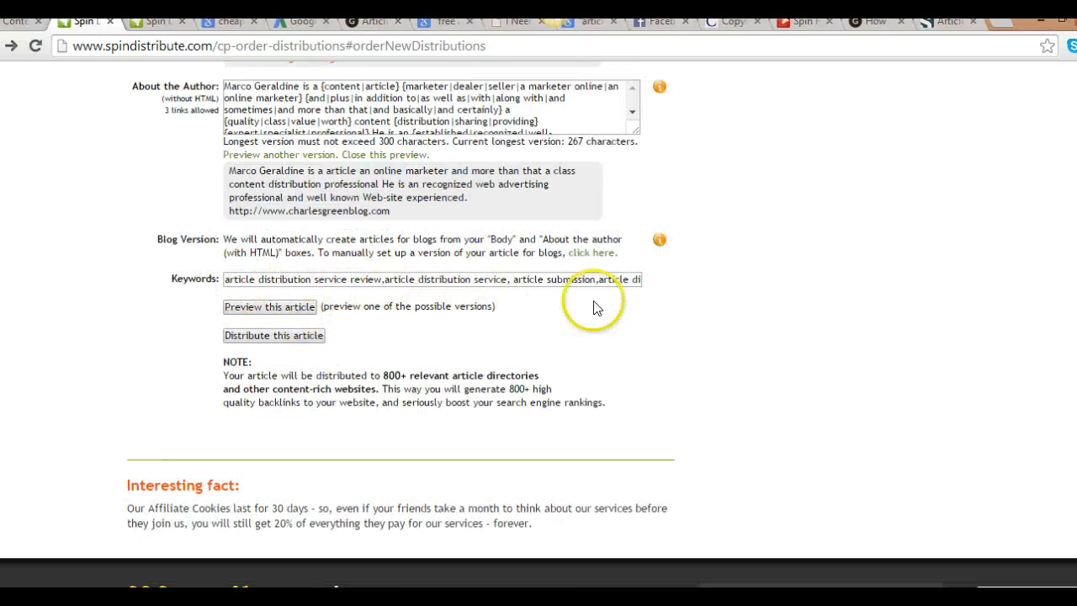
mouse_move(383, 248)
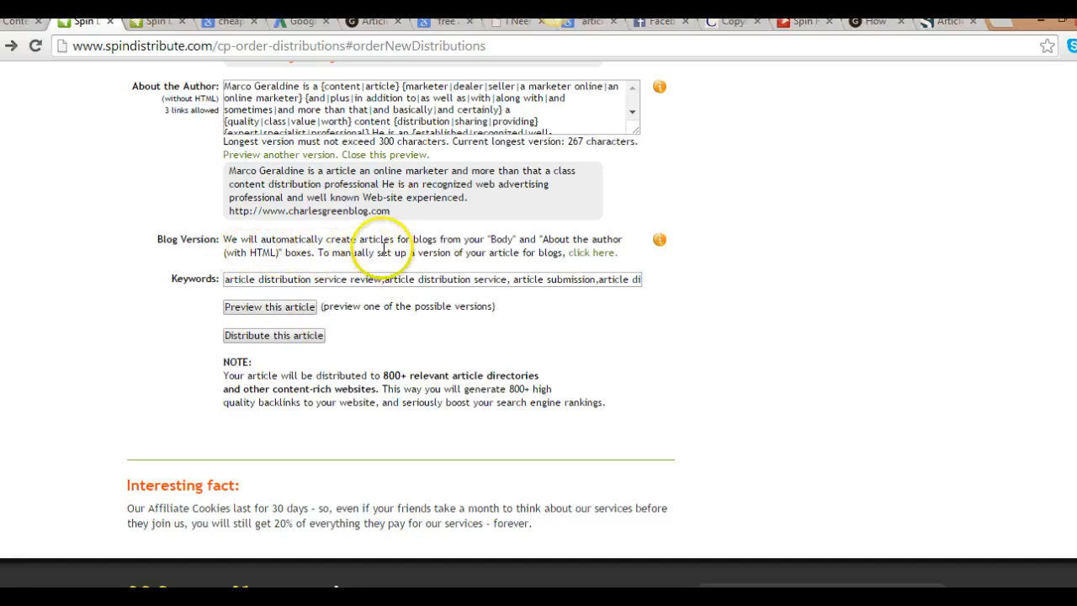
mouse_move(492, 243)
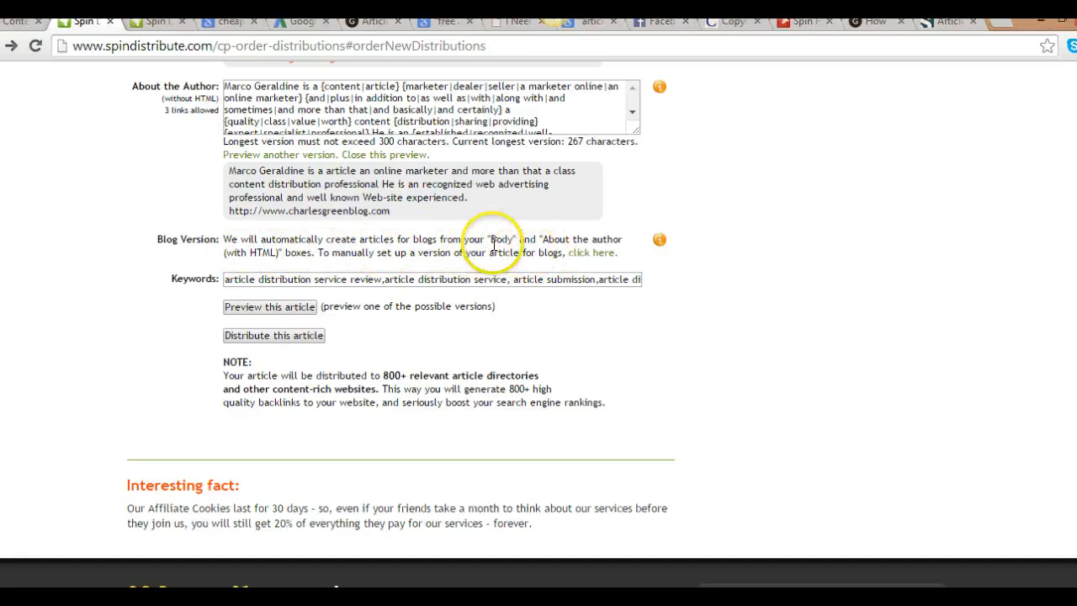
mouse_move(379, 295)
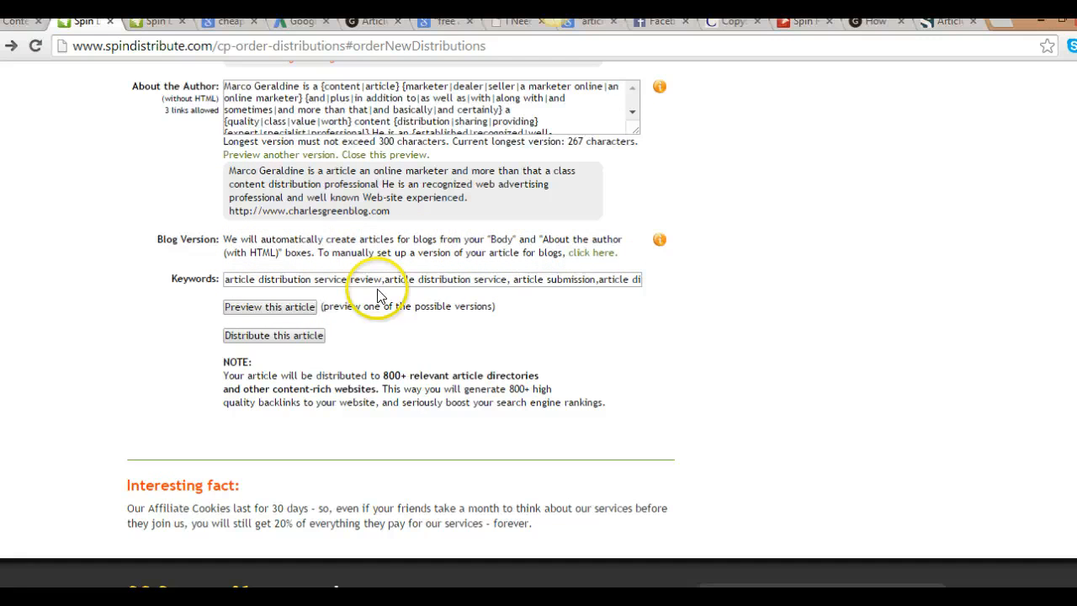
mouse_move(625, 272)
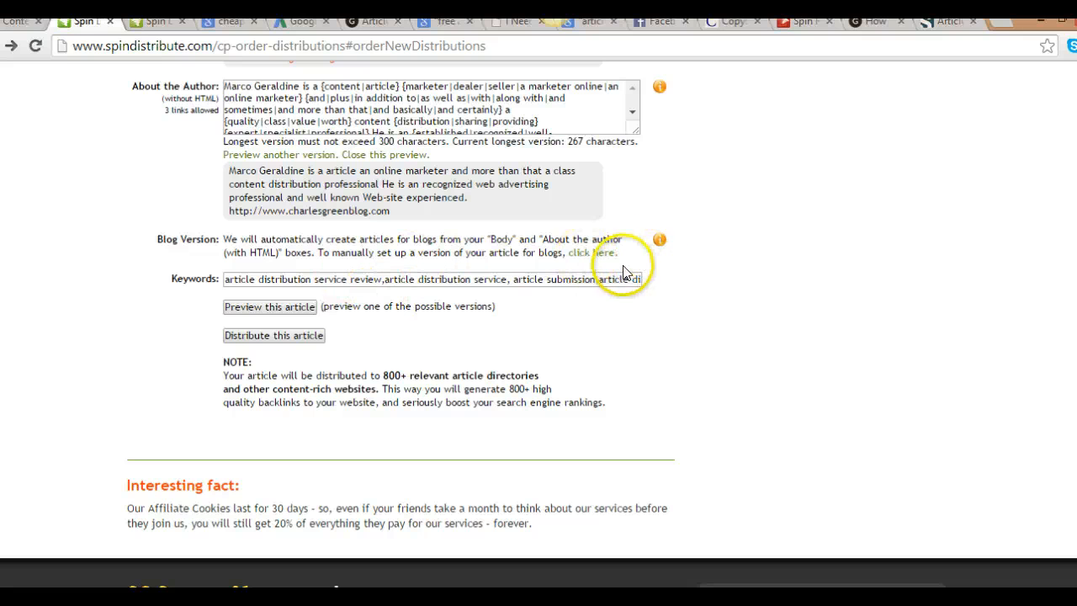
mouse_move(892, 284)
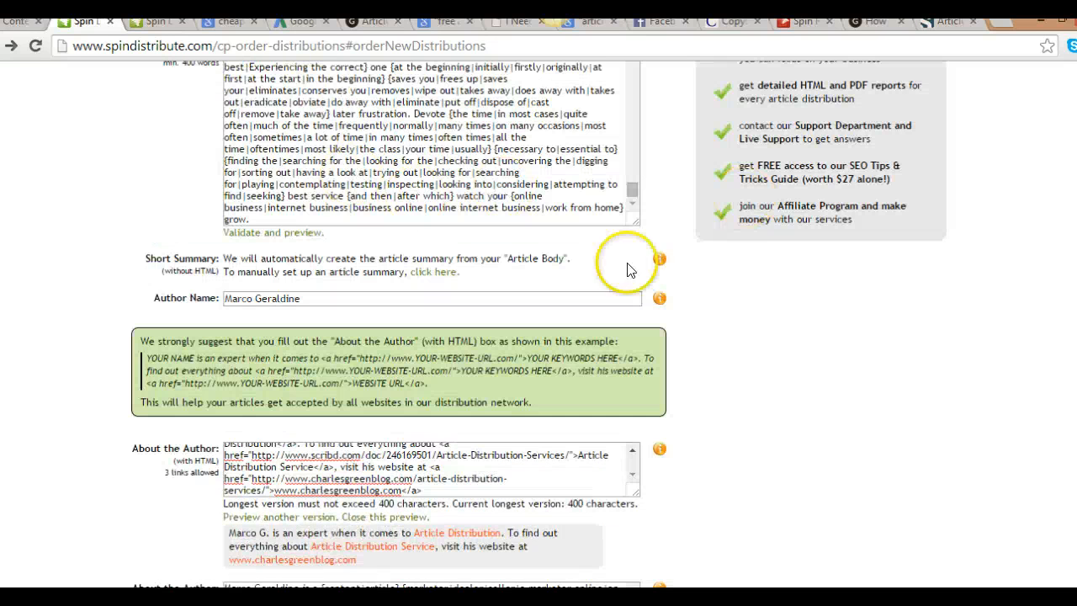
scroll("down", 3)
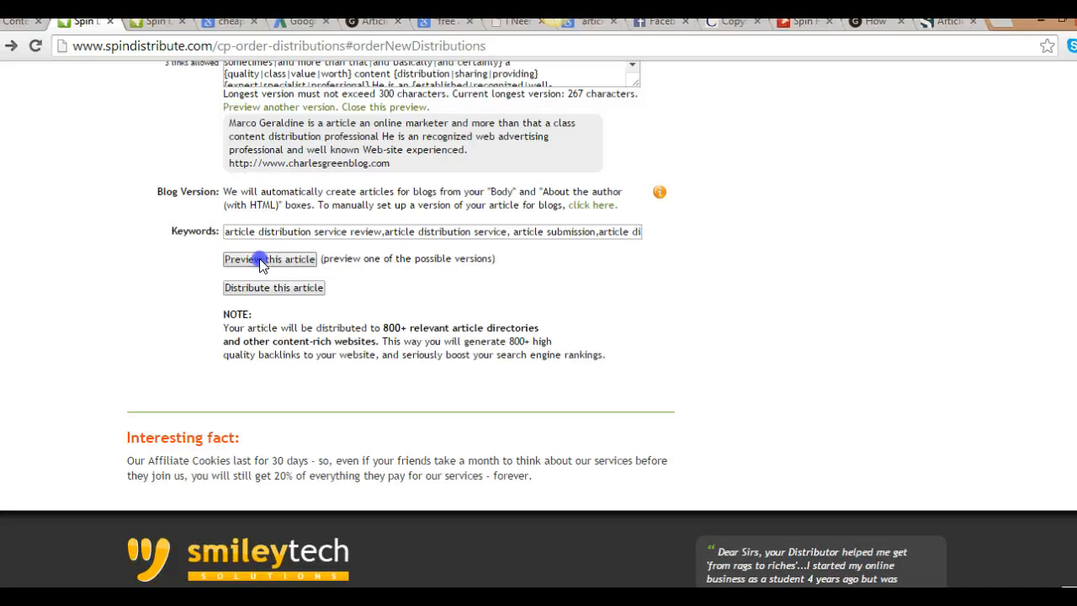
Preview one spun version of the whole article and scroll through it
left_click(270, 258)
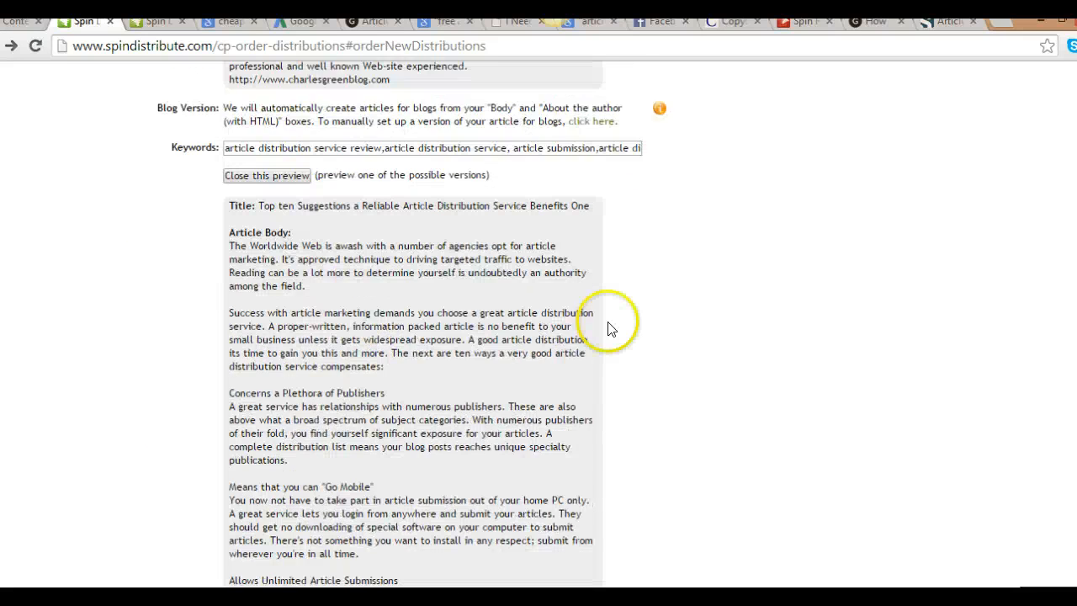
scroll("down", 3)
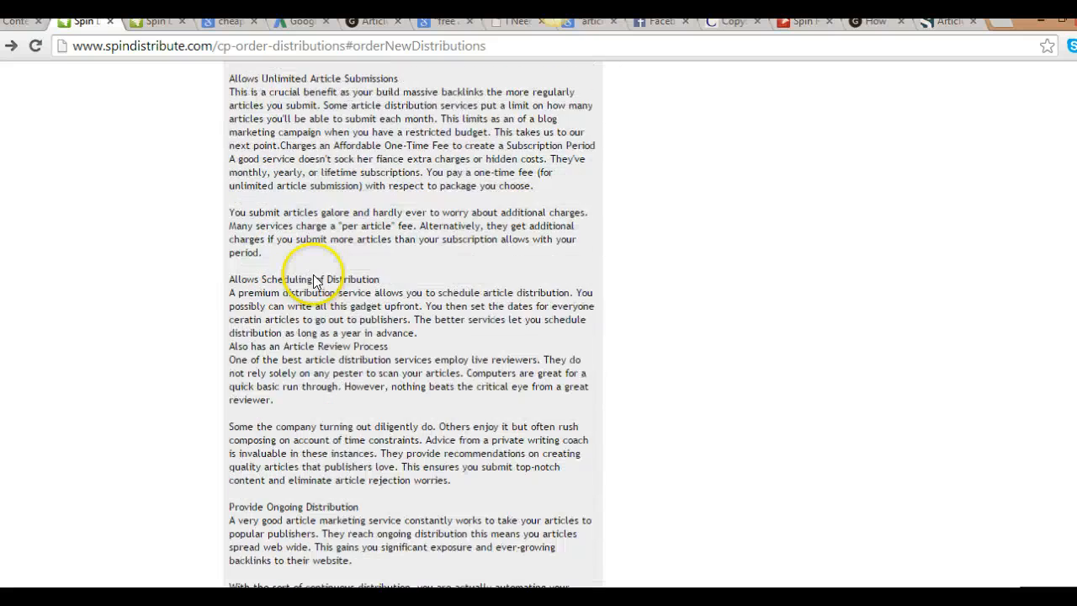
scroll("down", 3)
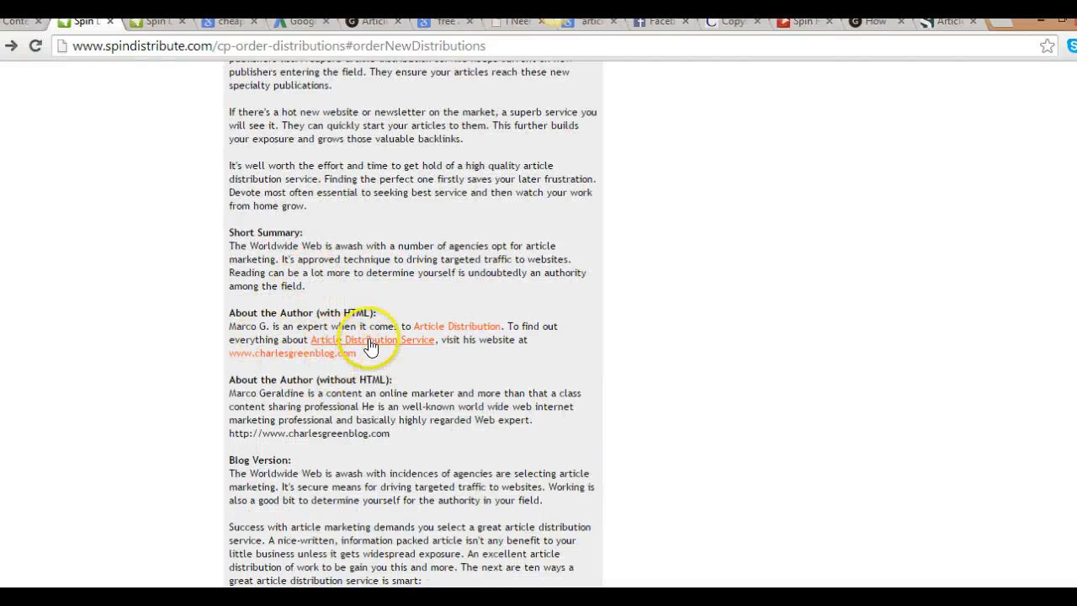
mouse_move(471, 338)
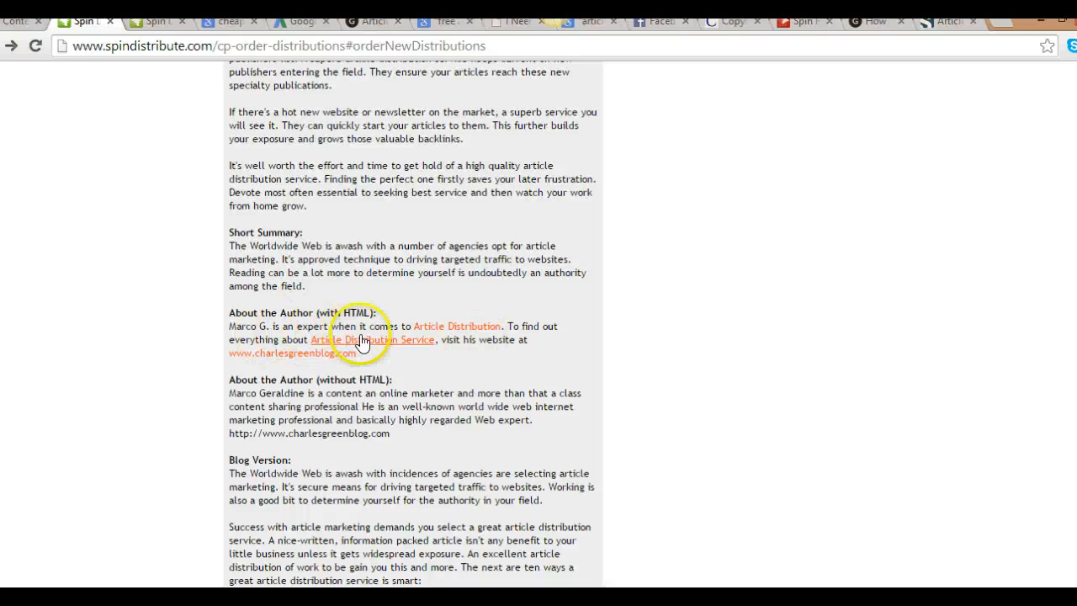
mouse_move(349, 421)
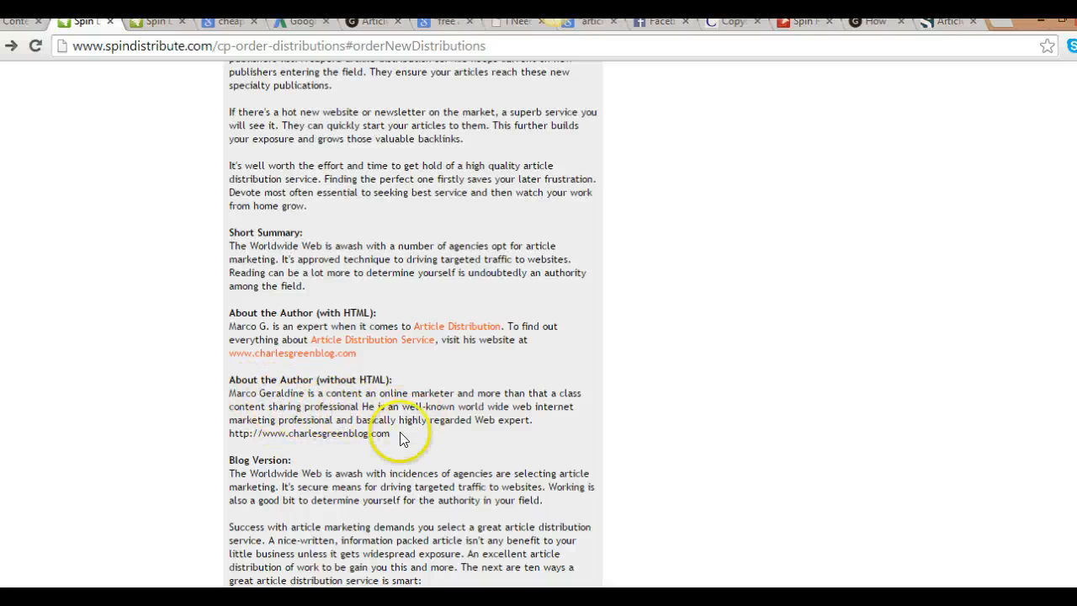
scroll("down", 3)
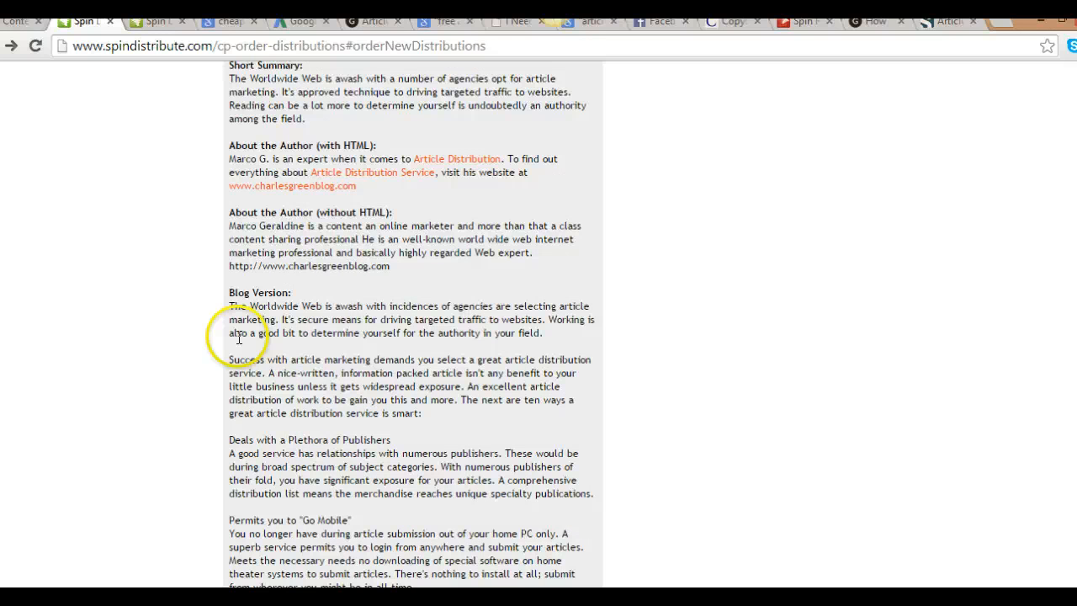
scroll("down", 3)
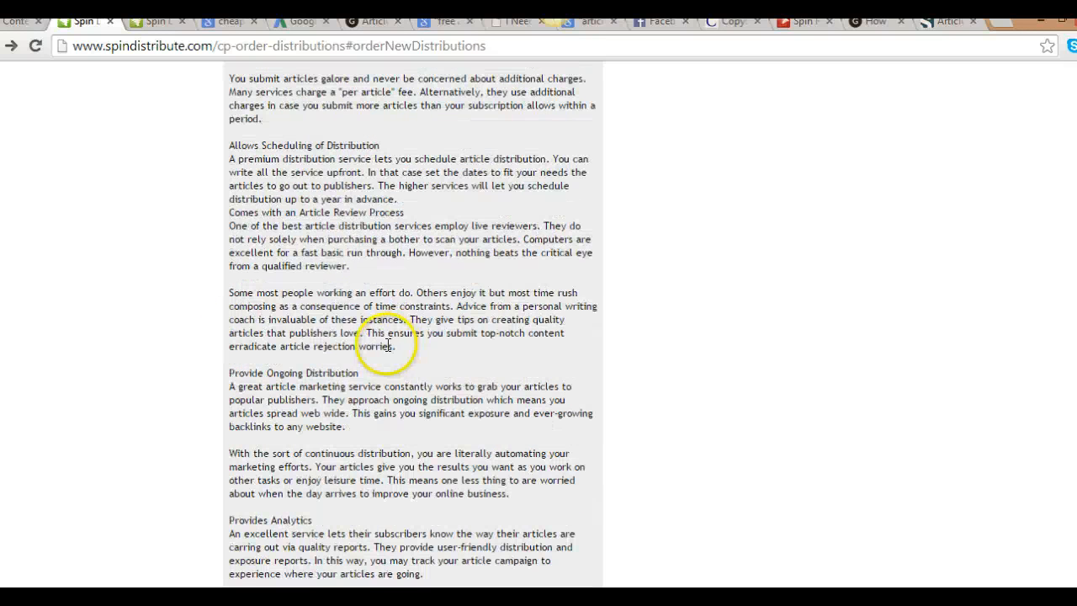
scroll("down", 3)
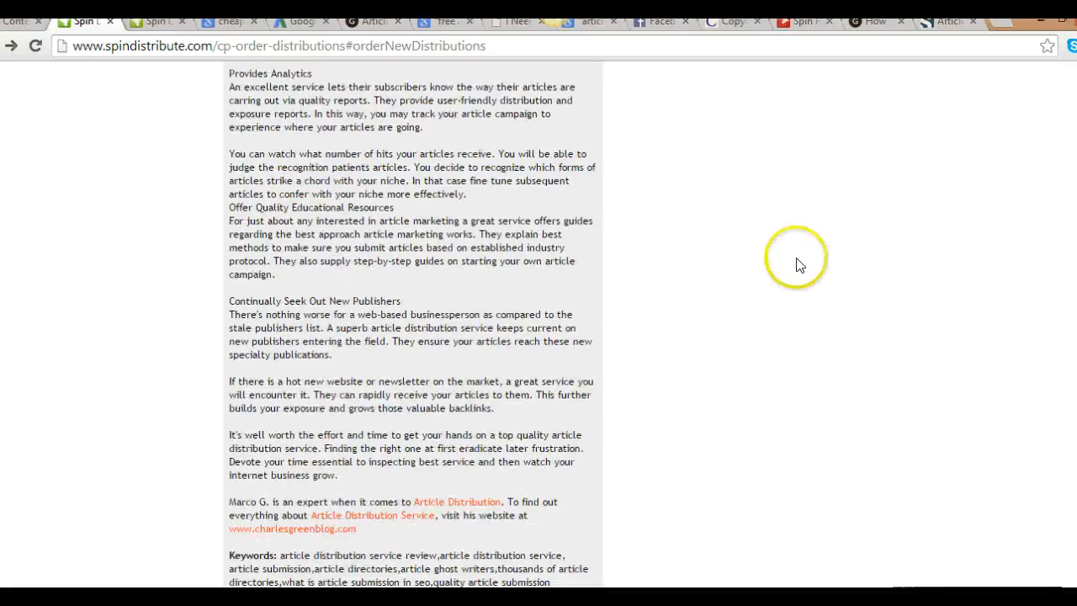
scroll("down", 3)
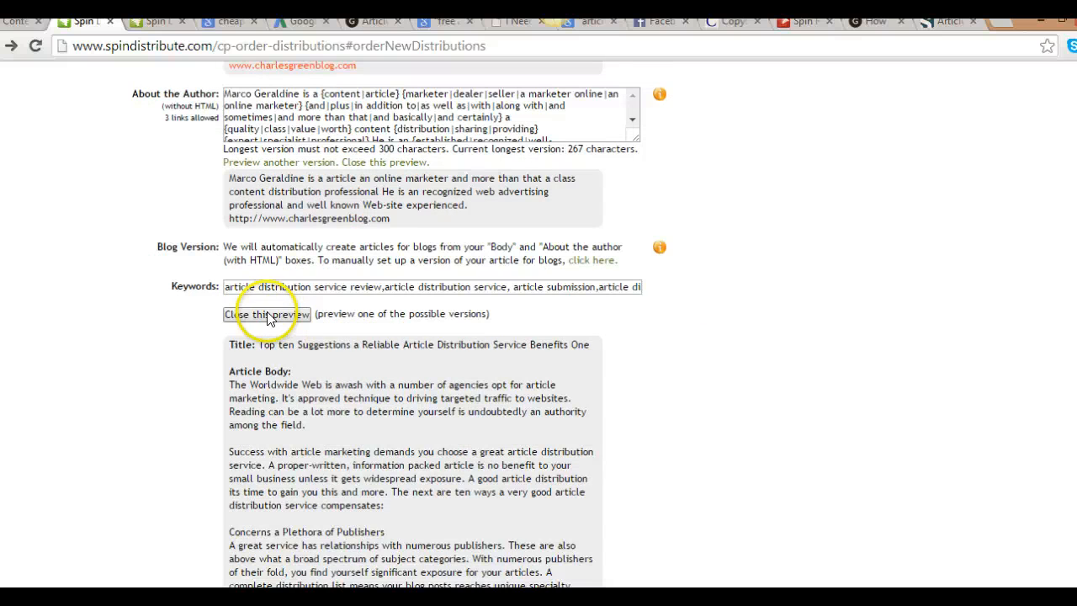
Close the preview and submit the article for distribution
left_click(267, 314)
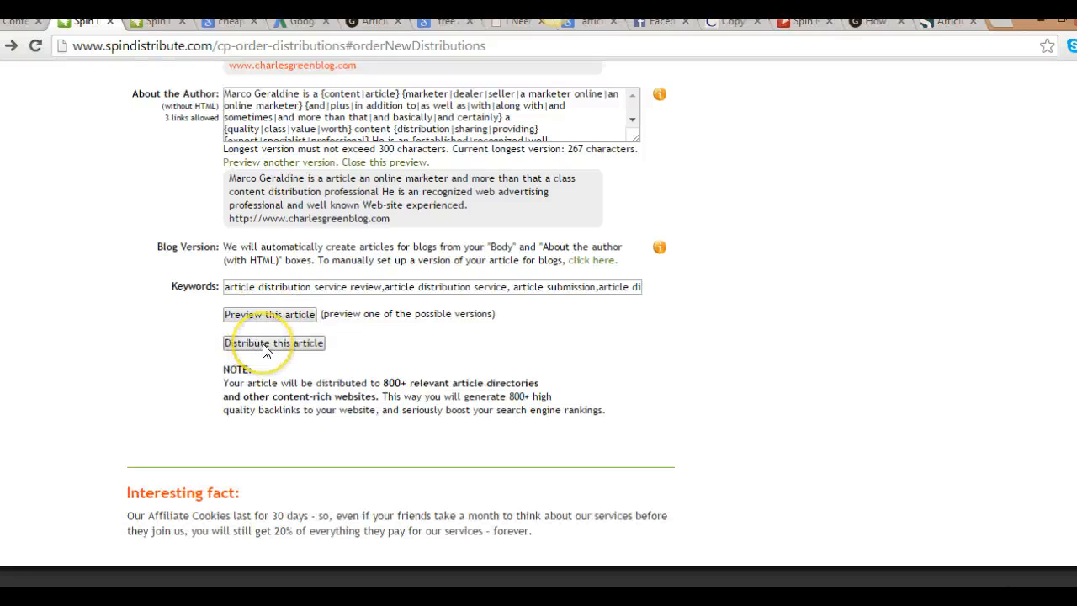
left_click(272, 343)
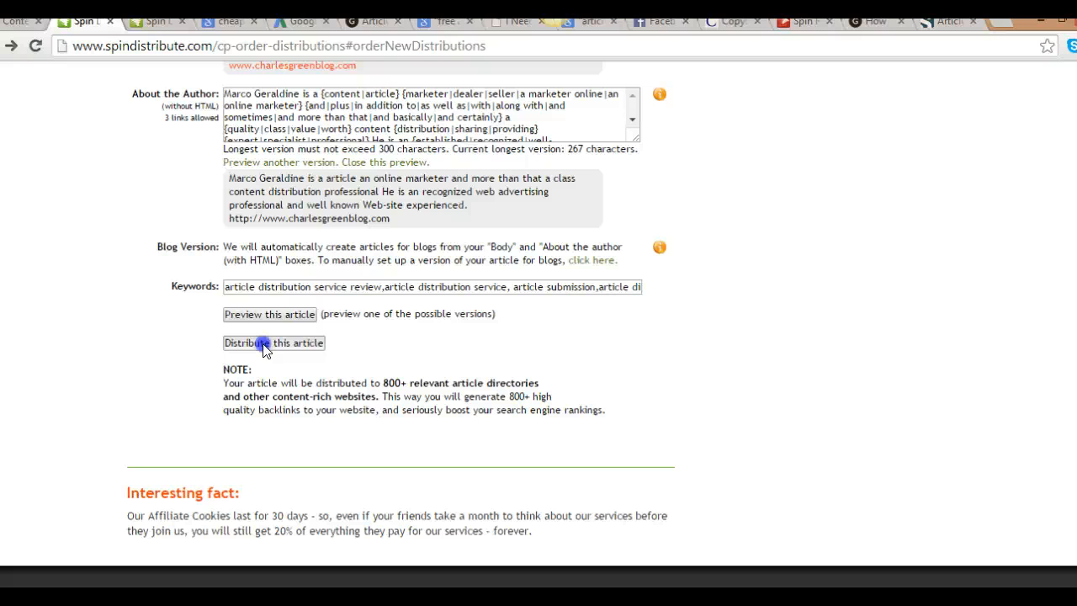
left_click(274, 342)
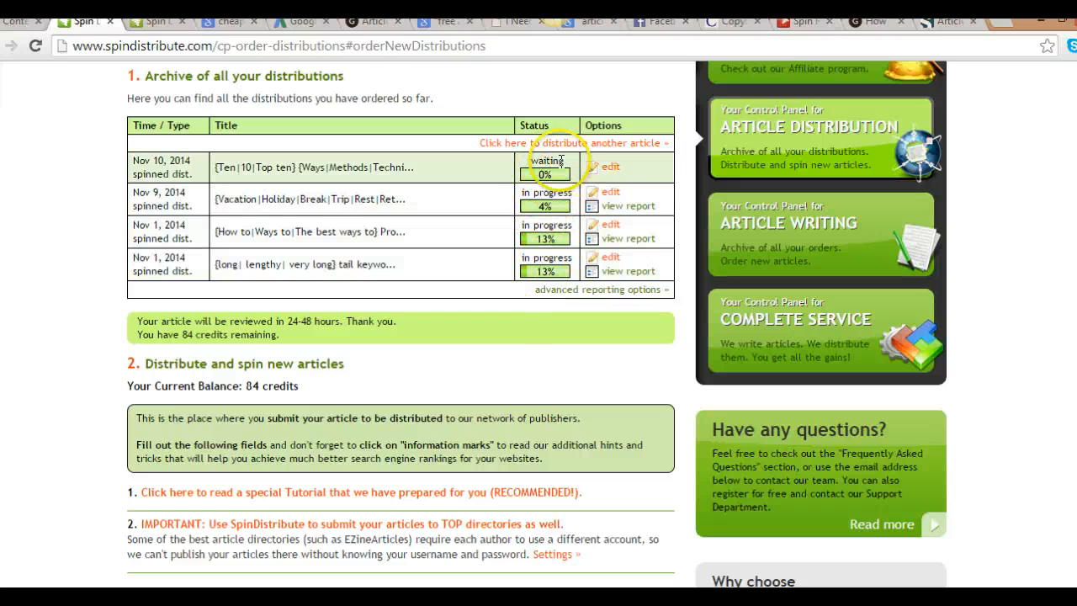
mouse_move(635, 166)
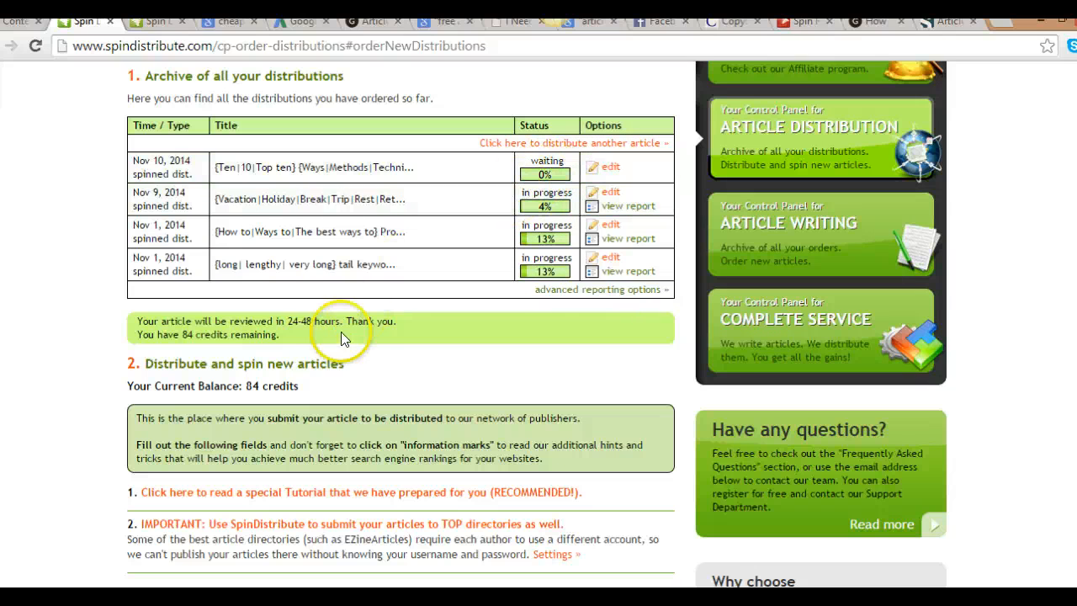
mouse_move(278, 164)
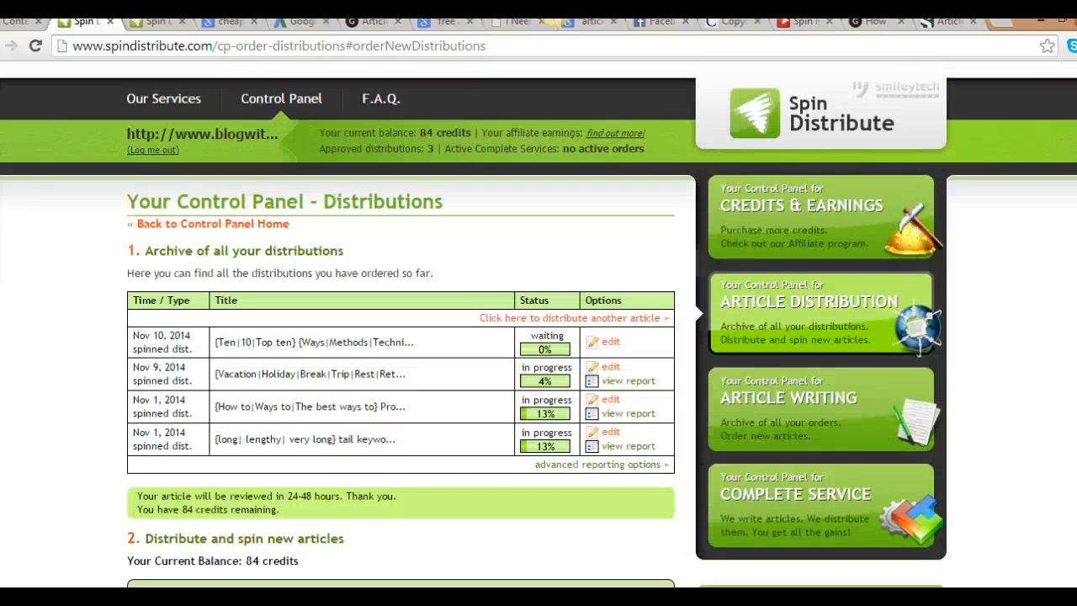
Scroll through the distributions archive showing the new article waiting at 0%
scroll("down", 3)
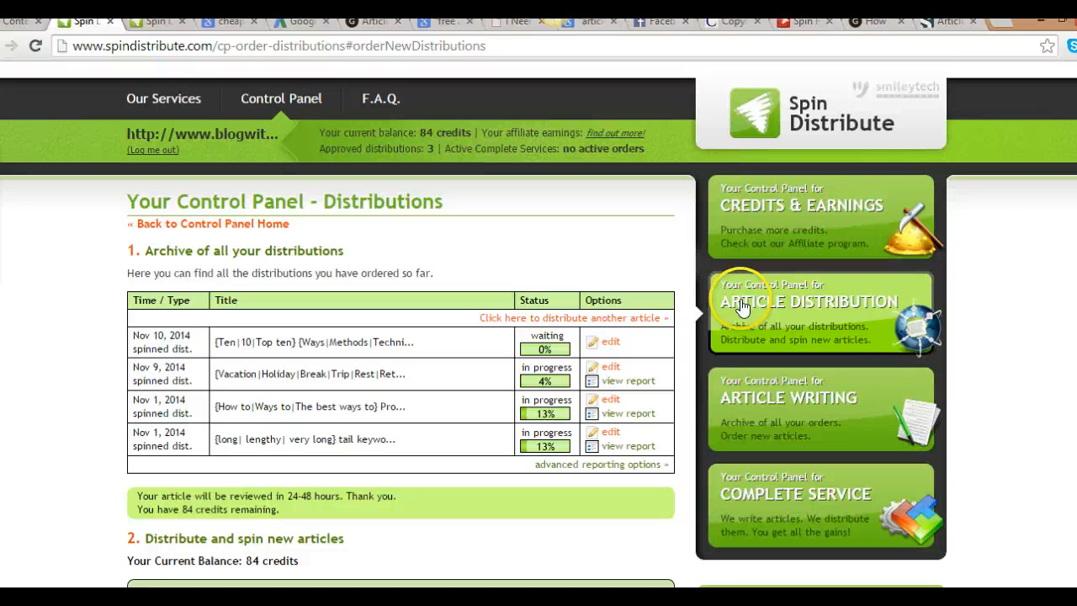
scroll("down", 3)
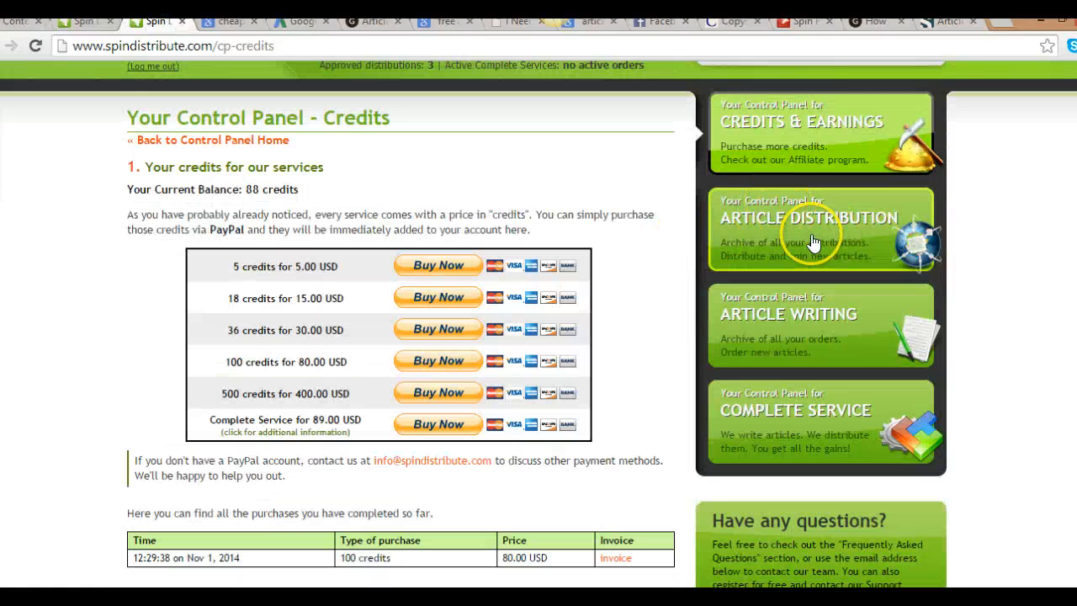
Open the Complete Service page describing the $89 order of 10 written articles
left_click(808, 217)
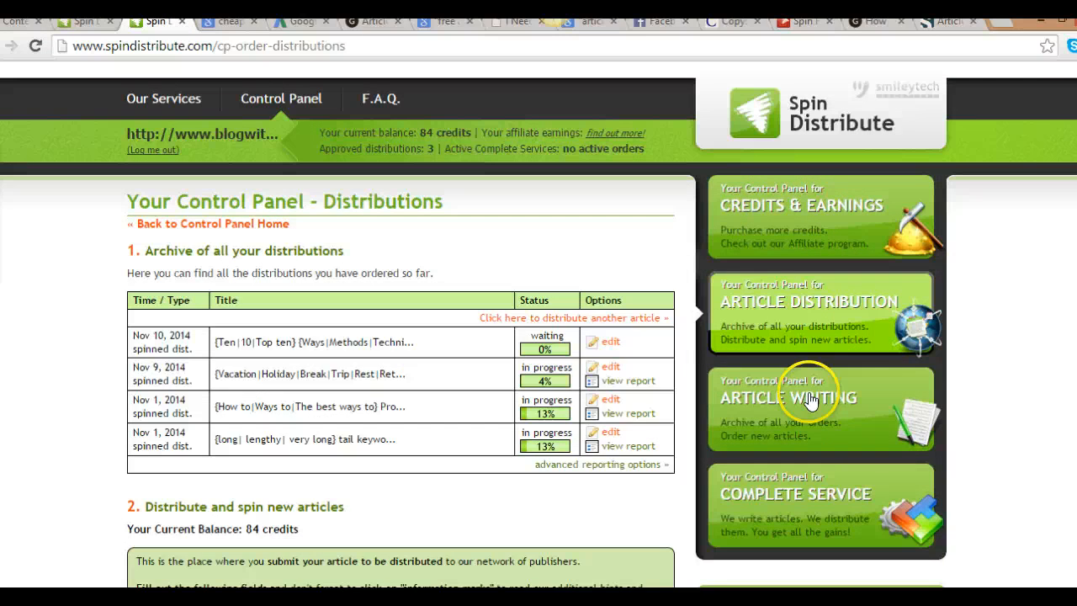
scroll("down", 3)
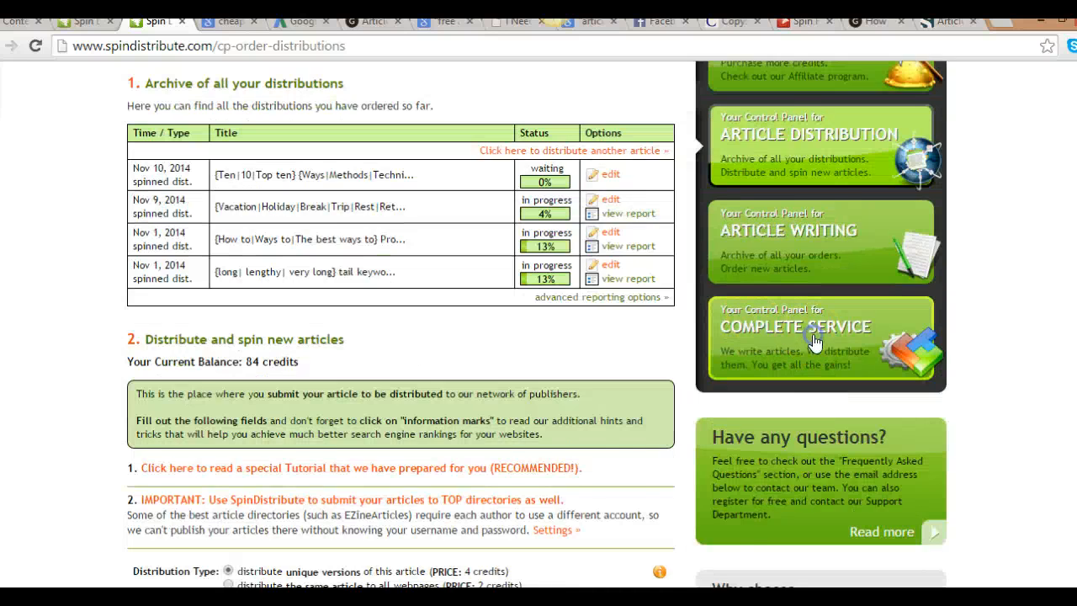
left_click(795, 327)
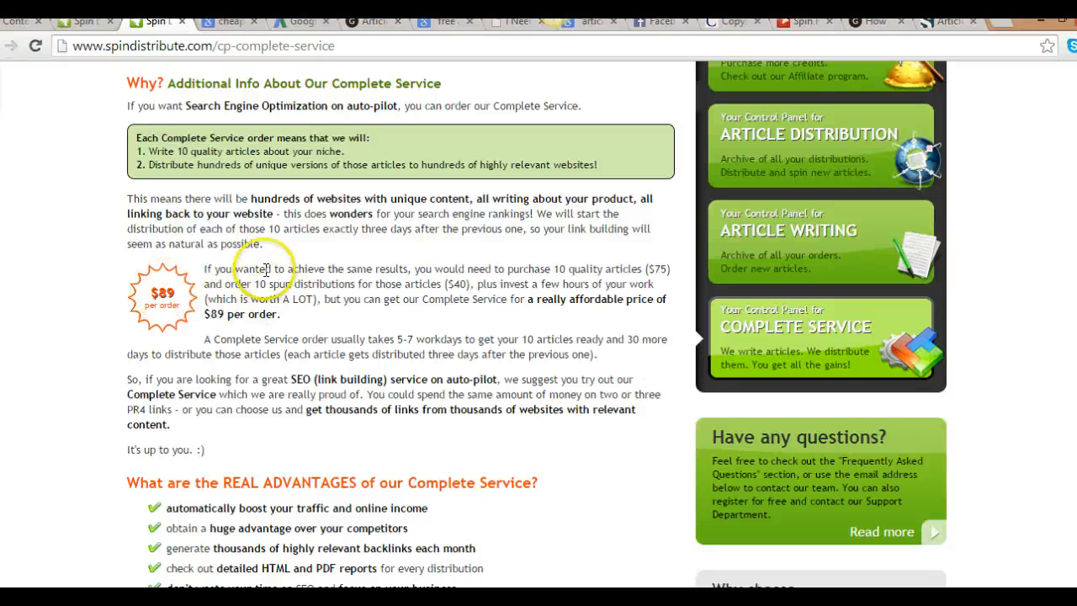
scroll("up", 3)
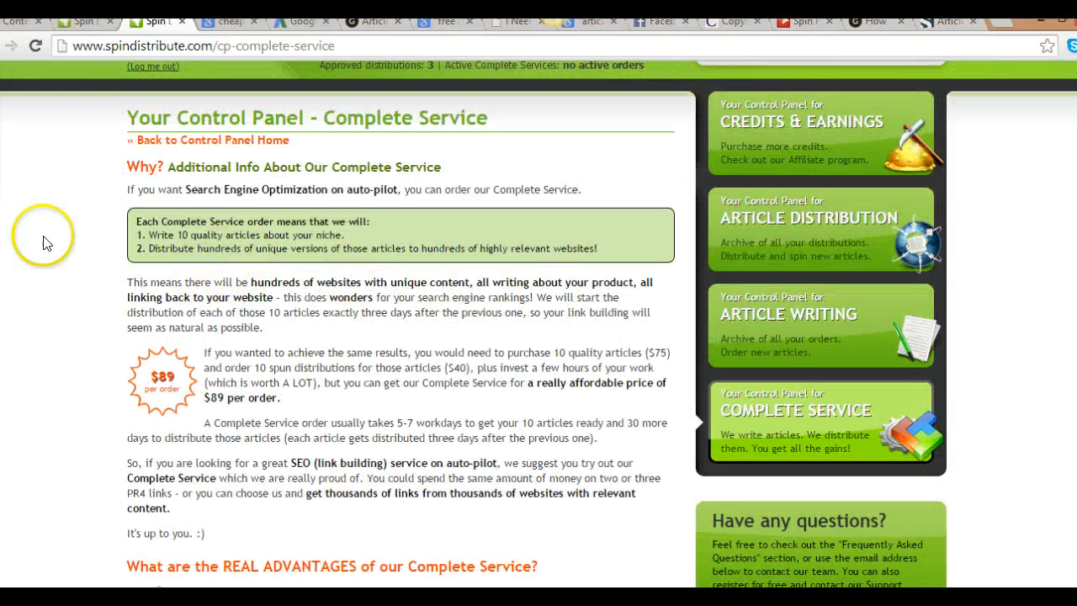
scroll("down", 3)
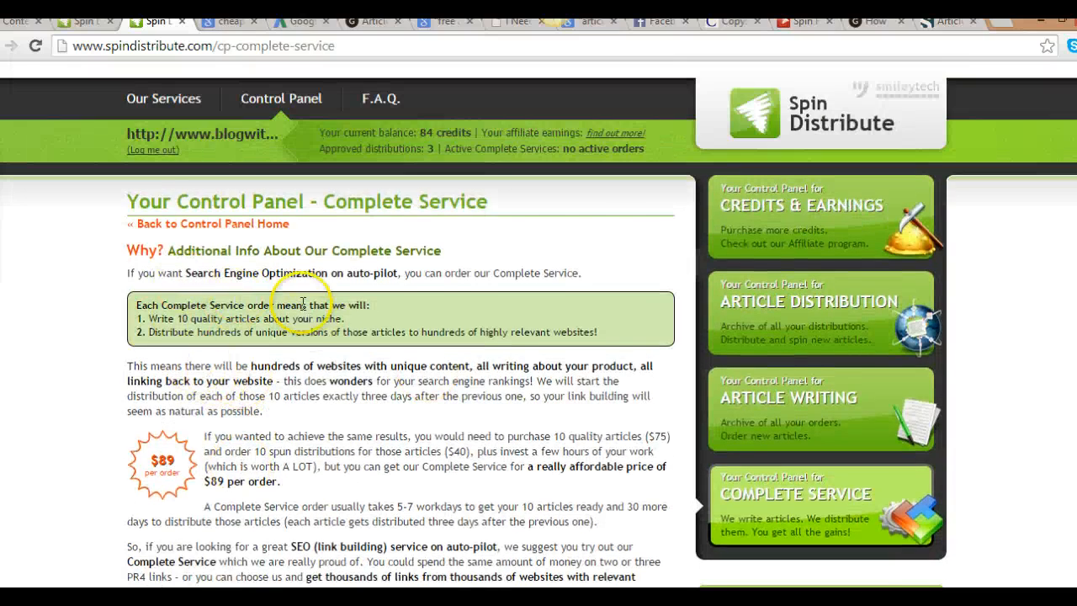
scroll("down", 3)
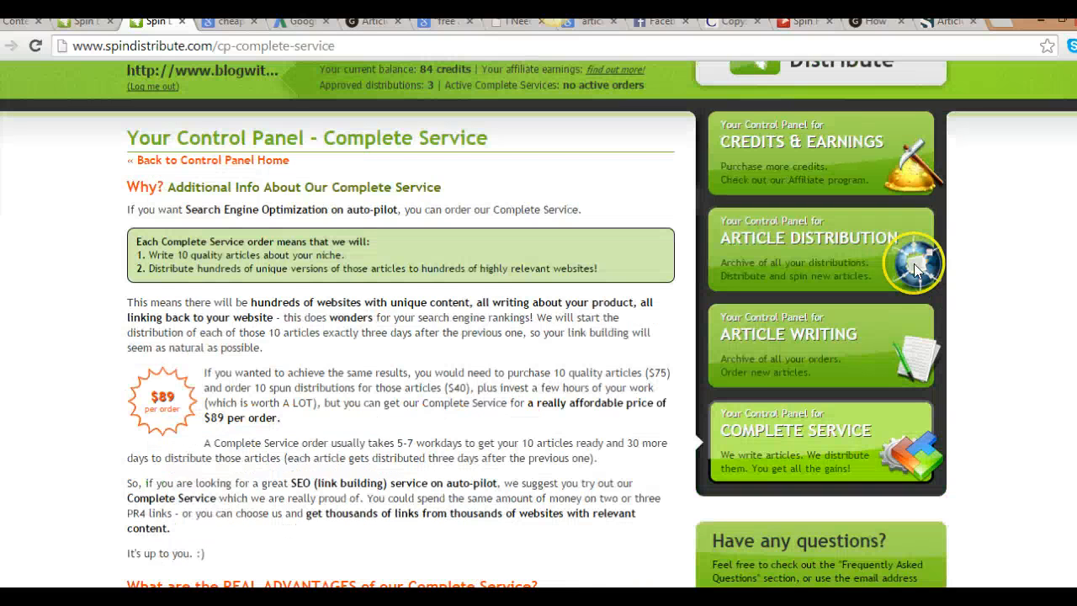
scroll("down", 3)
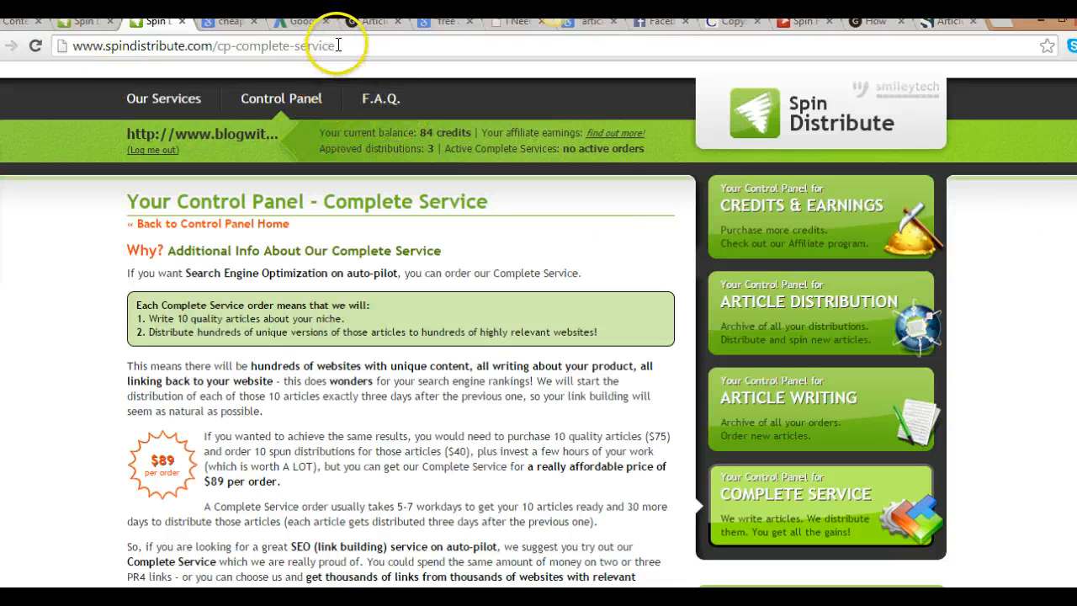
left_click(337, 45)
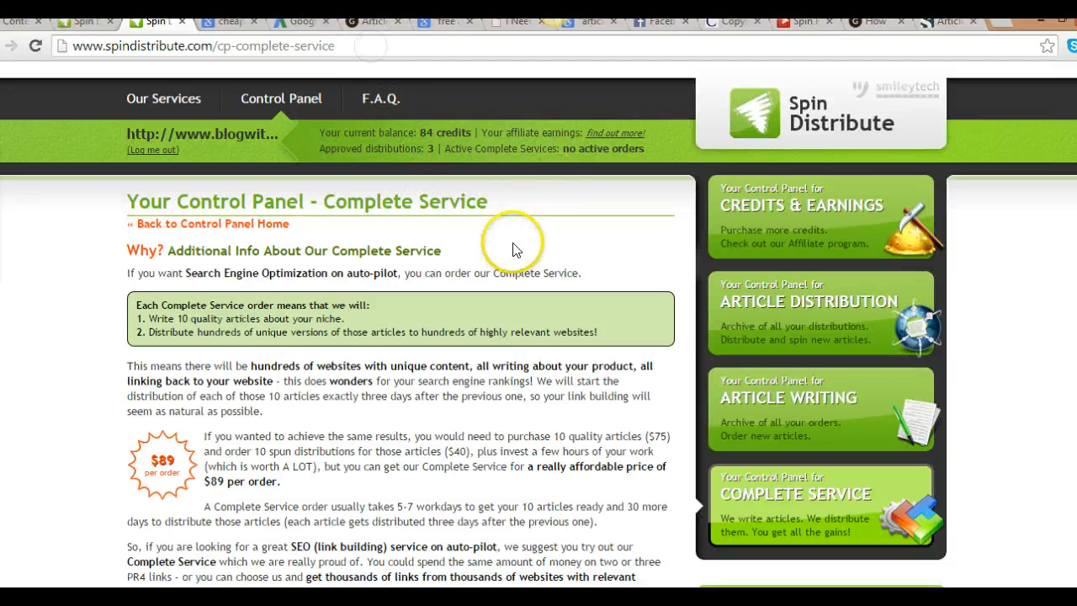
scroll("down", 3)
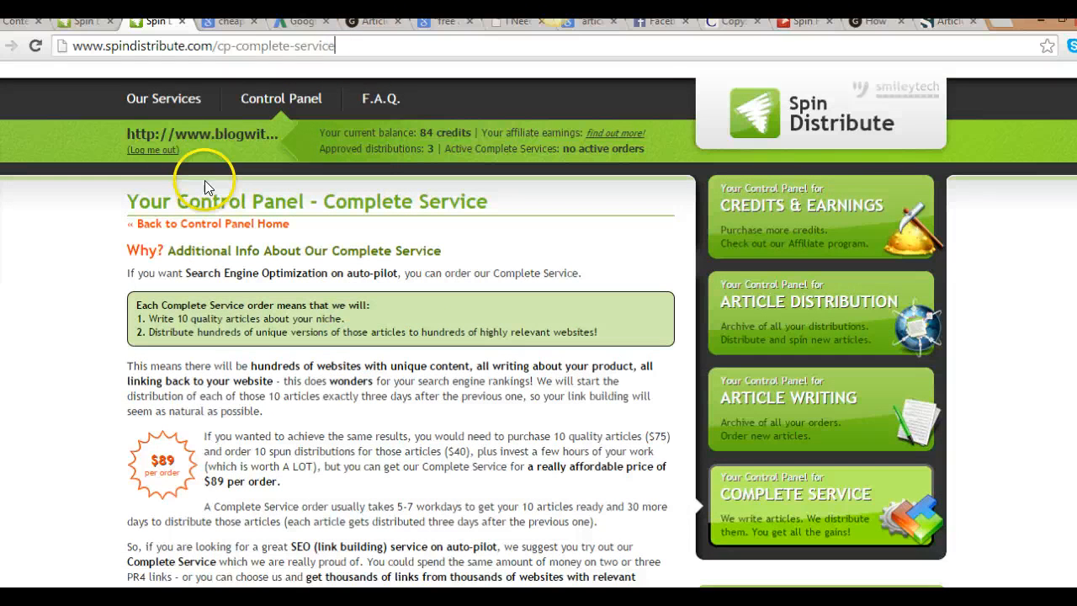
scroll("down", 3)
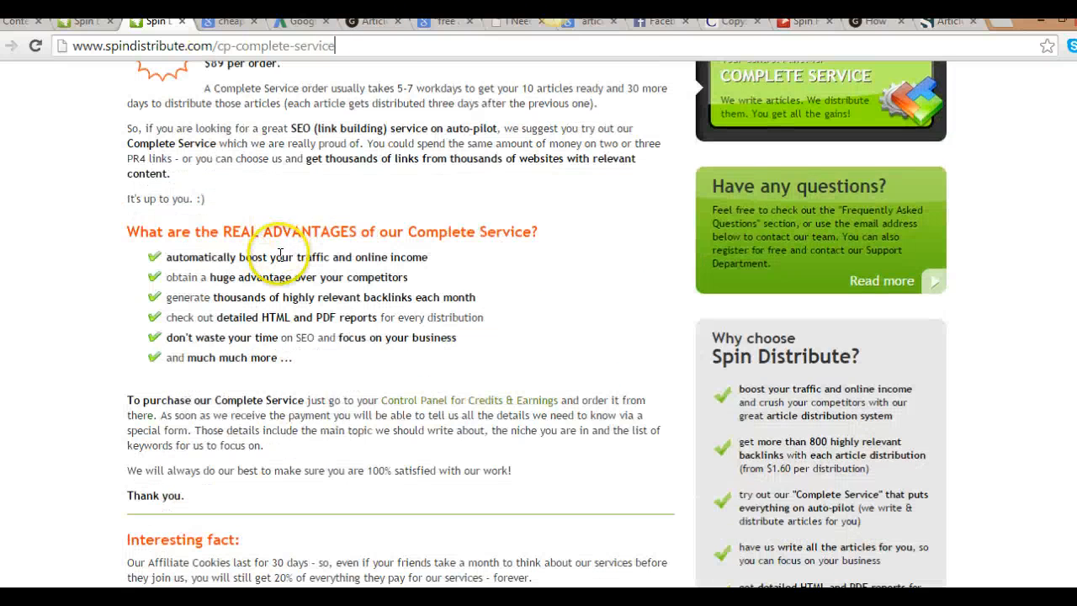
scroll("down", 3)
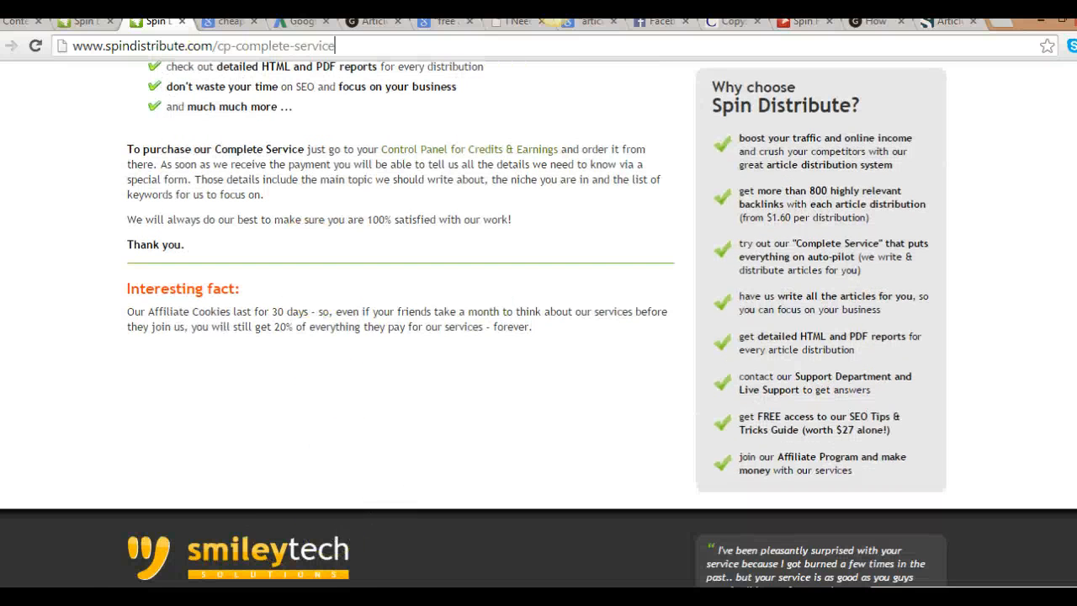